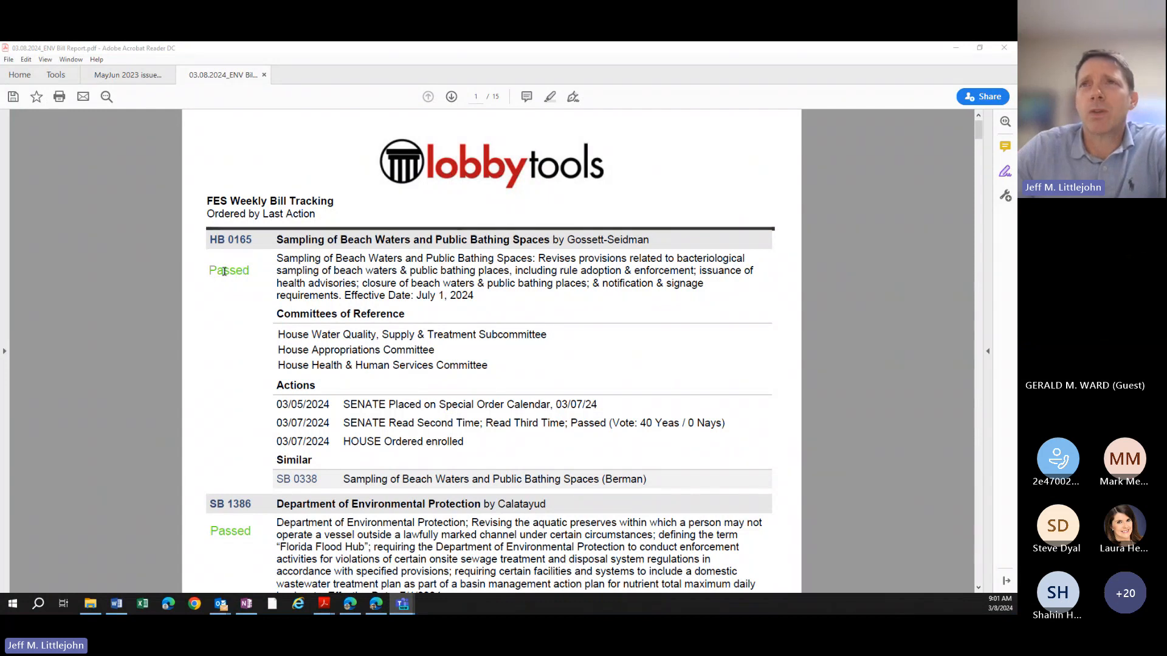
- Scroll the bill report down to the SB 7040 stormwater rules entry at the top of page 2
scroll(down, 3)
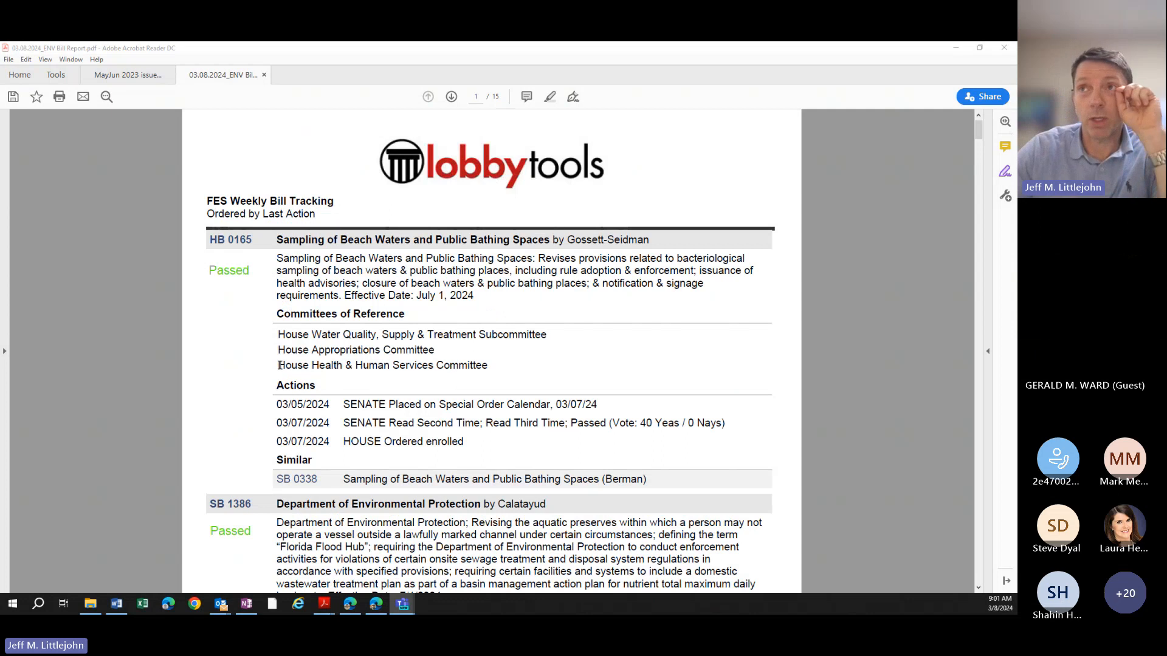
mouse_move(261, 348)
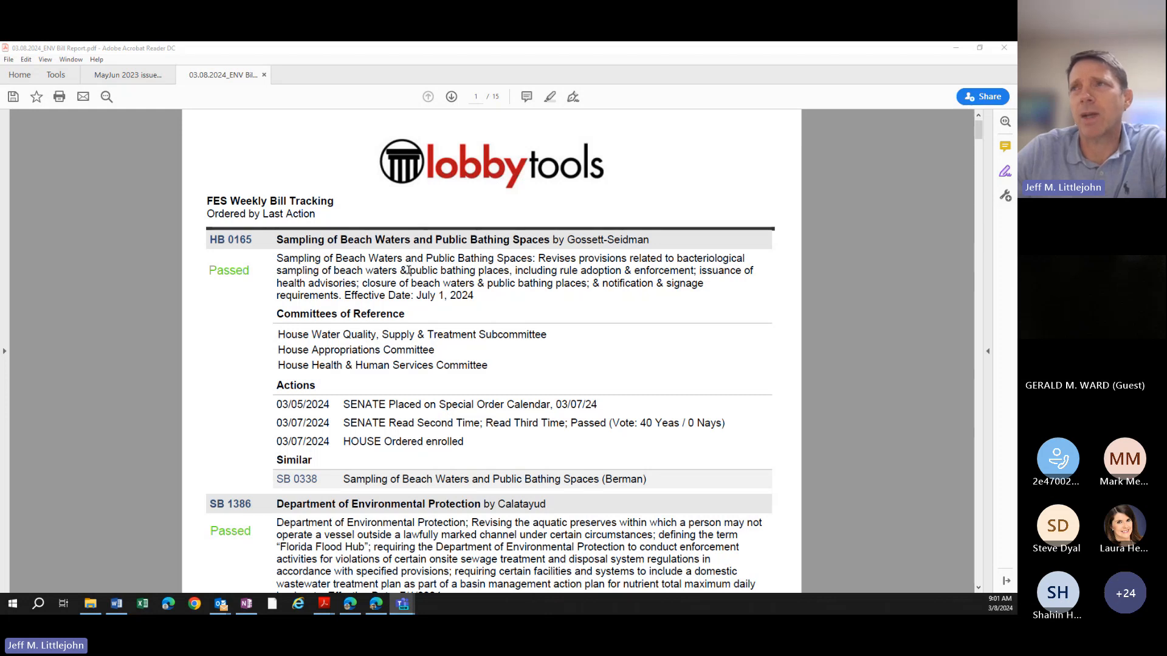
mouse_move(527, 369)
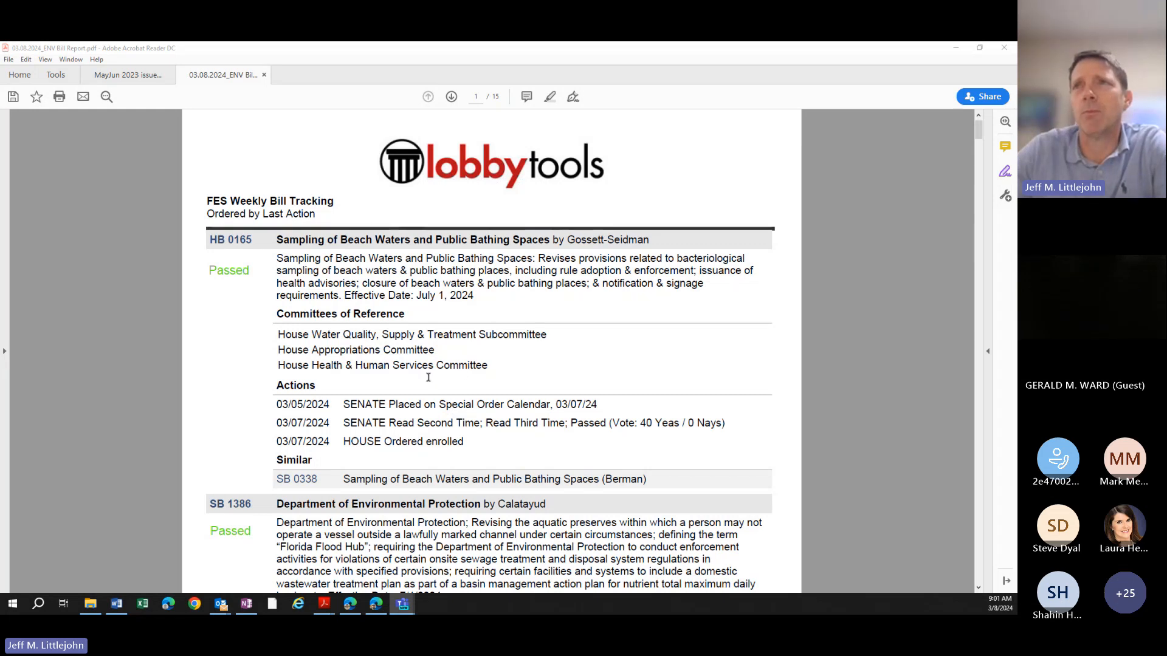
scroll(down, 3)
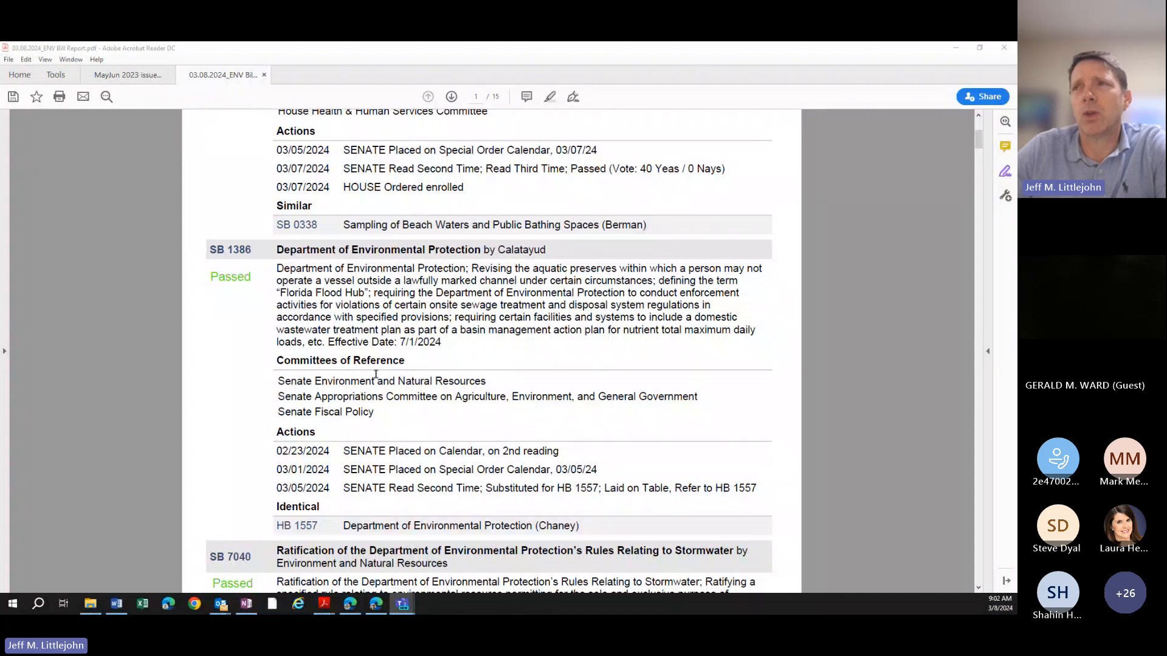
scroll(down, 3)
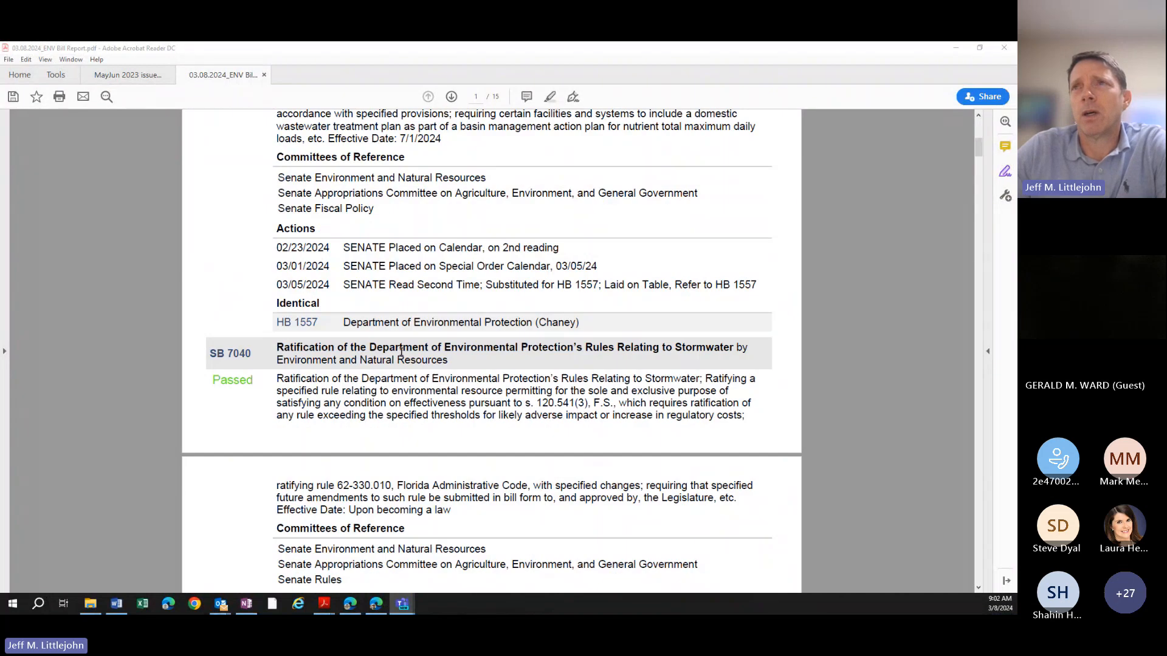
scroll(down, 3)
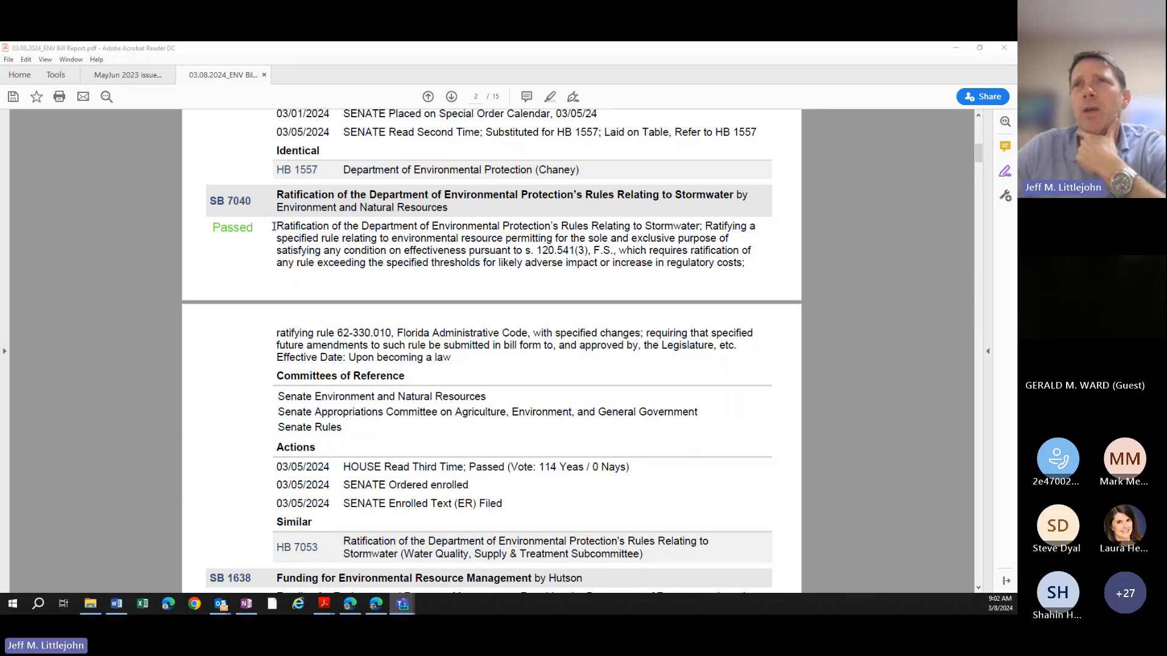
- Scroll down to the SB 1638 environmental funding entry with its $536,000,000 appropriation
scroll(down, 3)
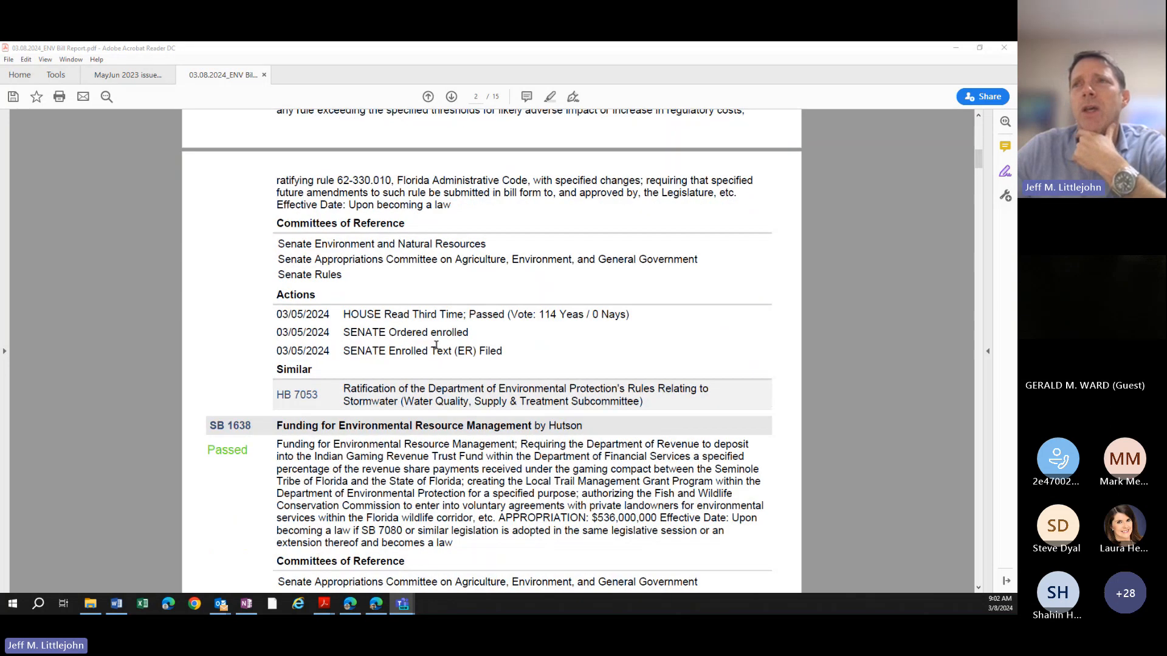
scroll(down, 3)
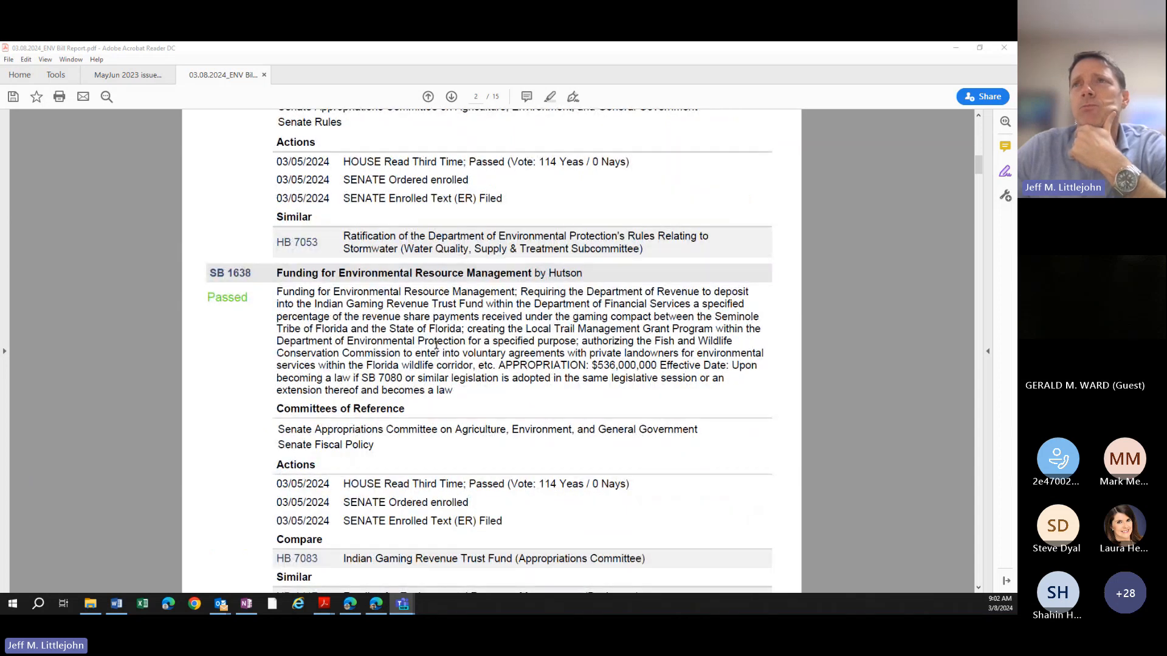
scroll(down, 3)
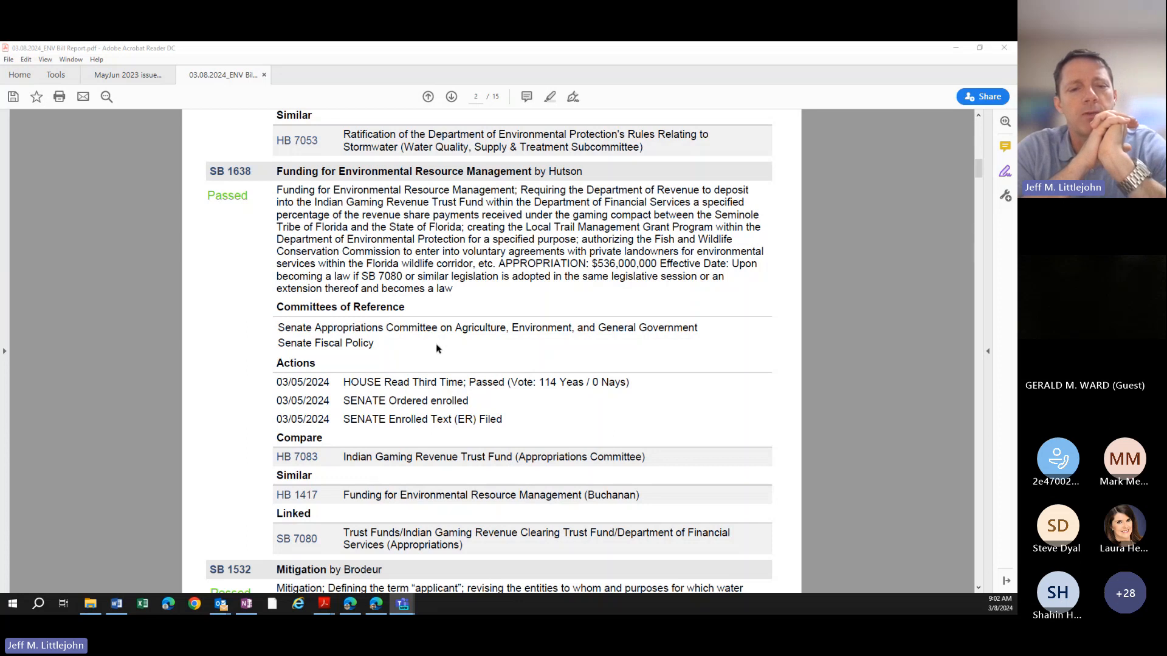
mouse_move(188, 414)
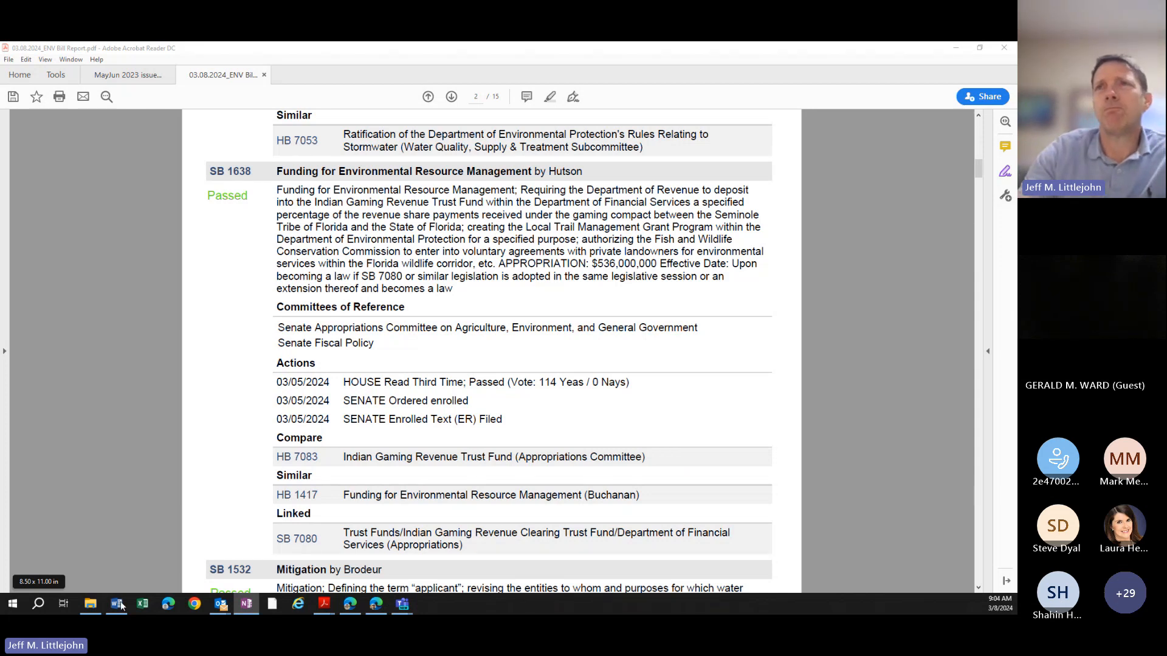
scroll(down, 3)
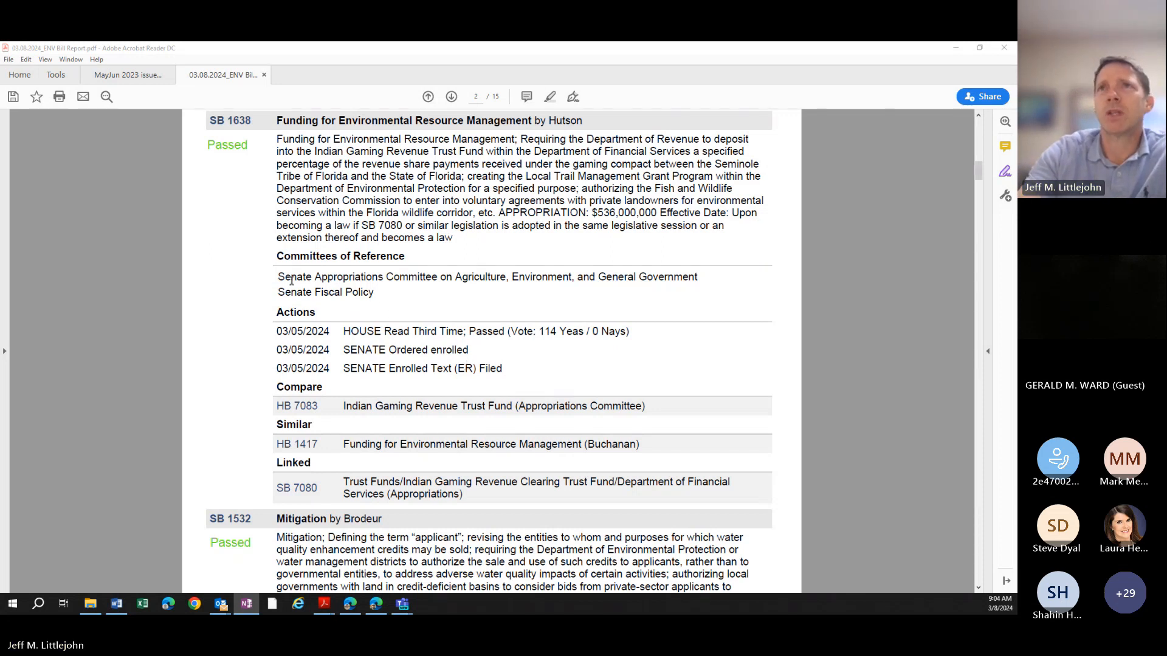
- Scroll past SB 1532 and SB 1136 to the HB 1073 Mitigation entry on page 3
scroll(down, 3)
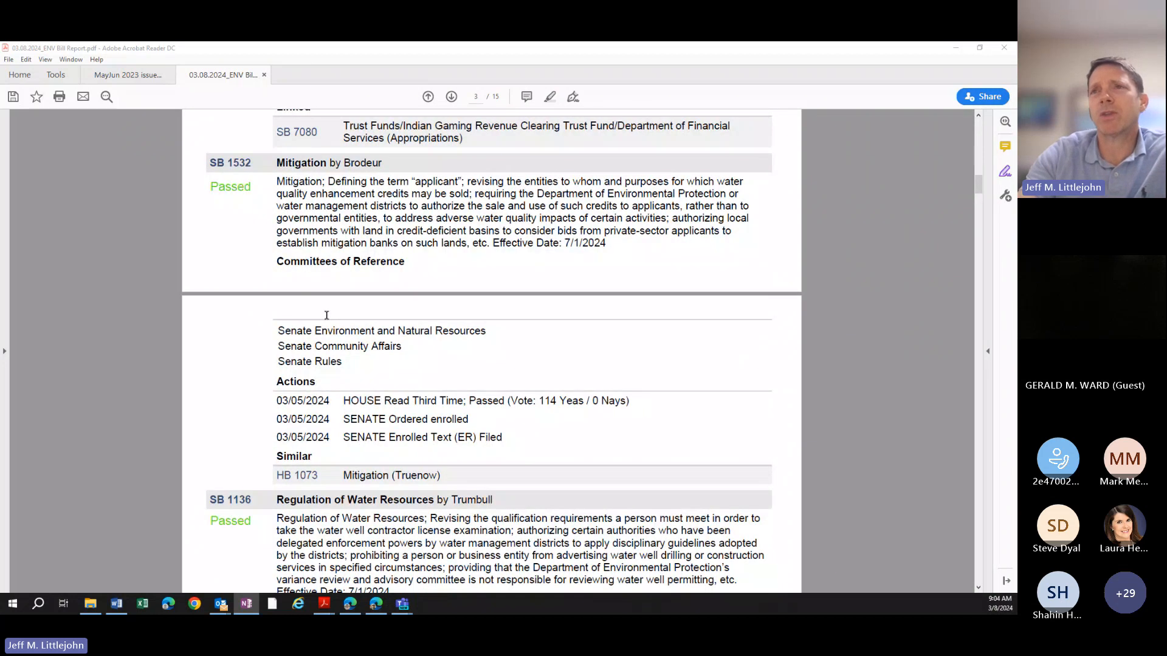
mouse_move(395, 392)
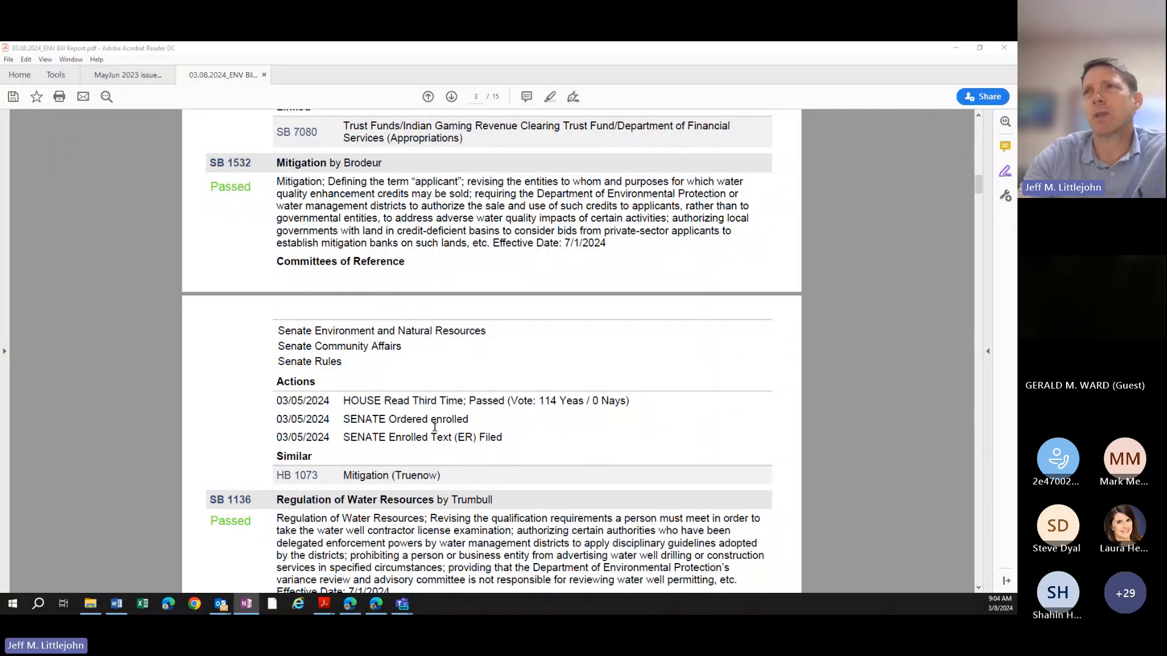
scroll(down, 3)
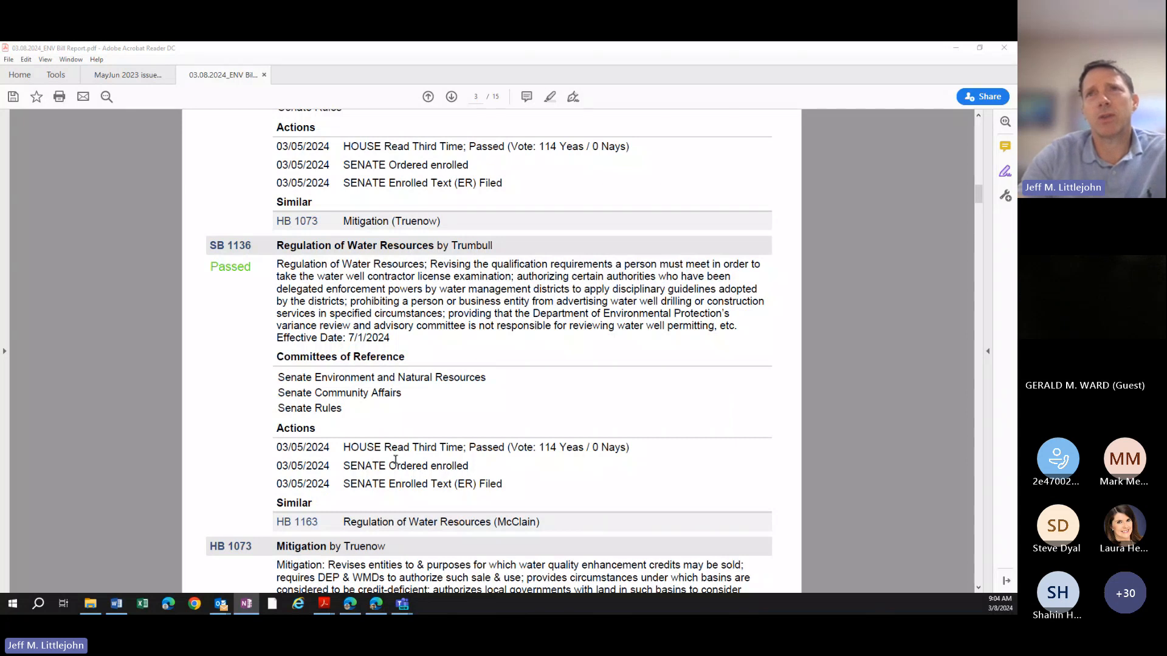
scroll(down, 3)
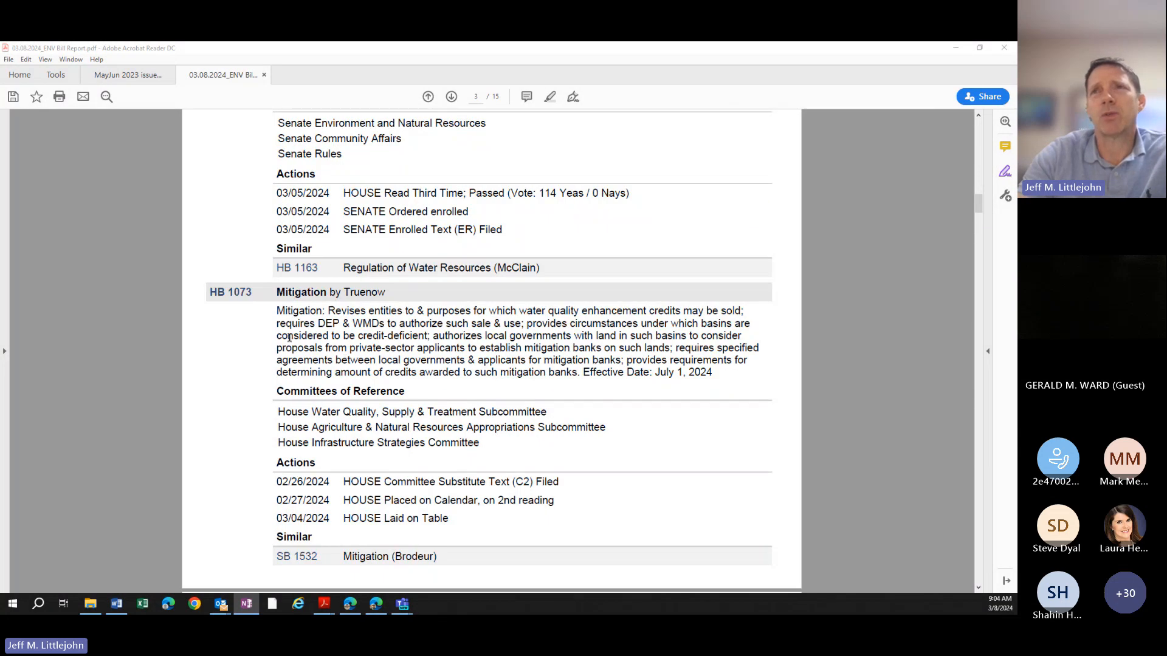
scroll(down, 3)
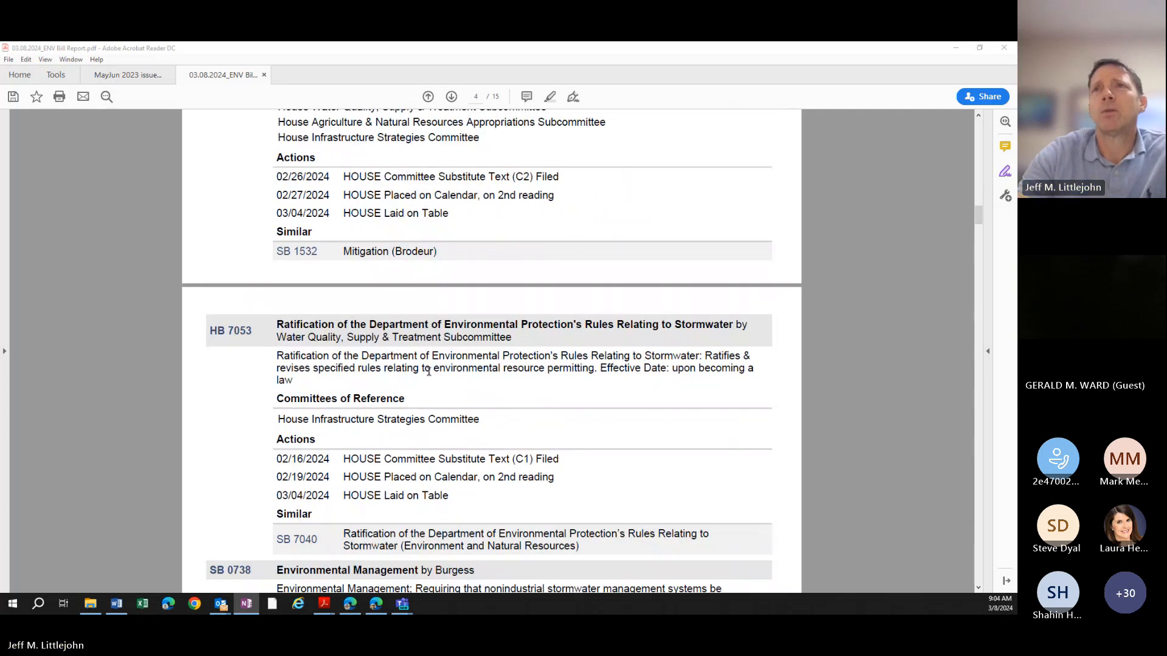
scroll(down, 3)
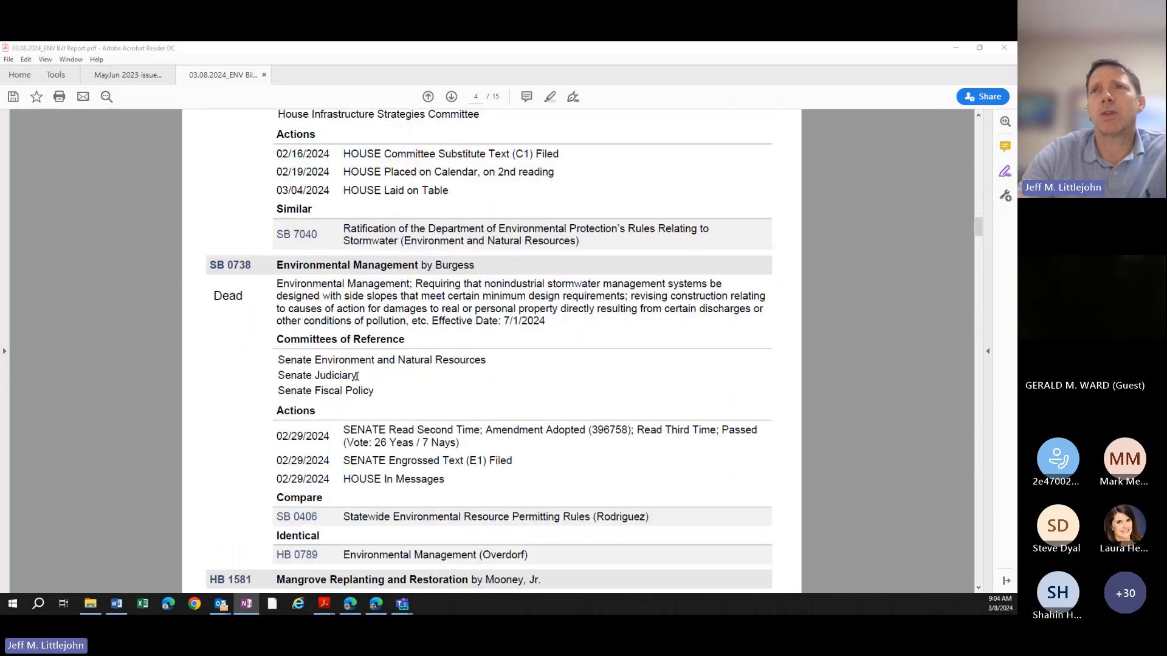
scroll(down, 3)
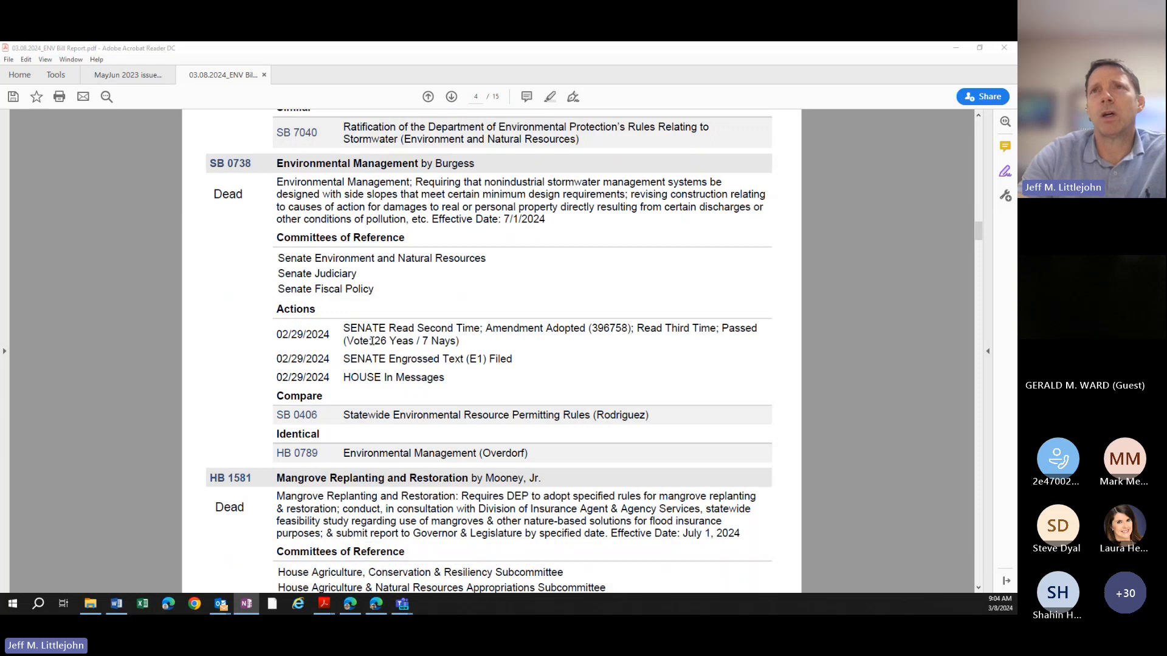
scroll(down, 3)
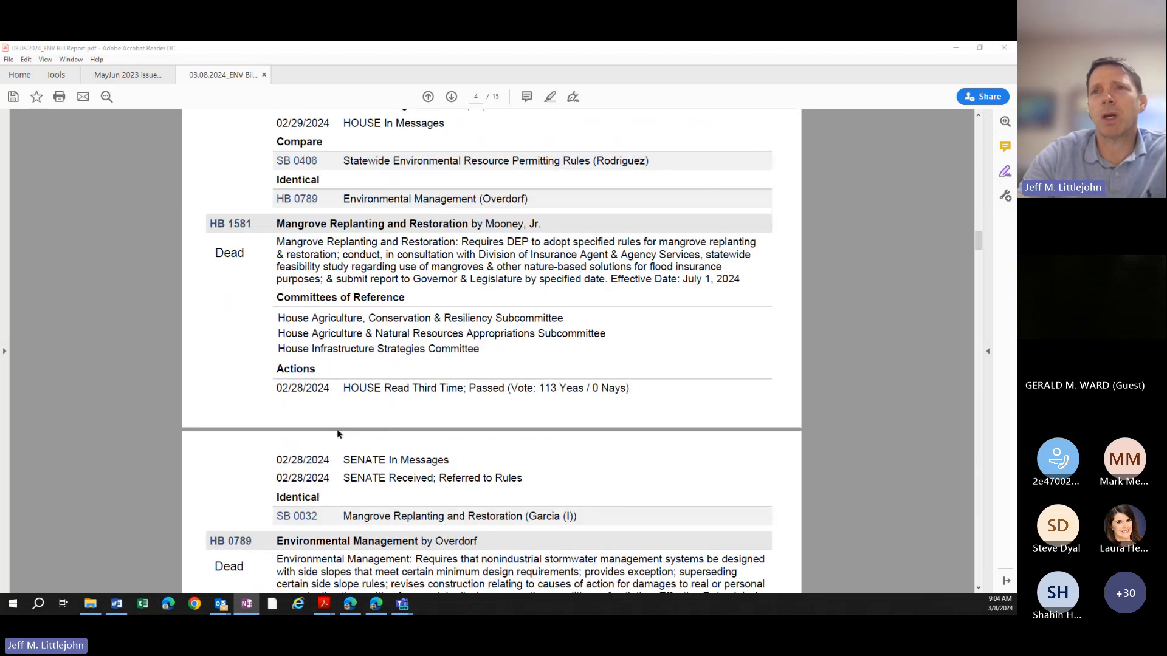
scroll(down, 3)
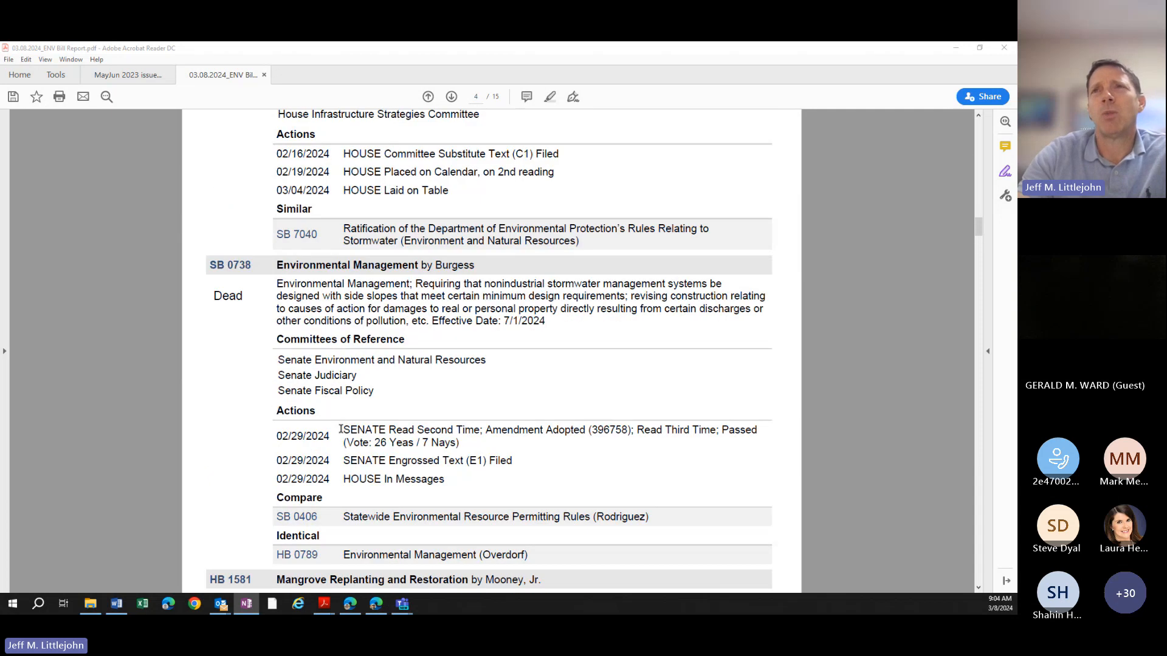
scroll(down, 3)
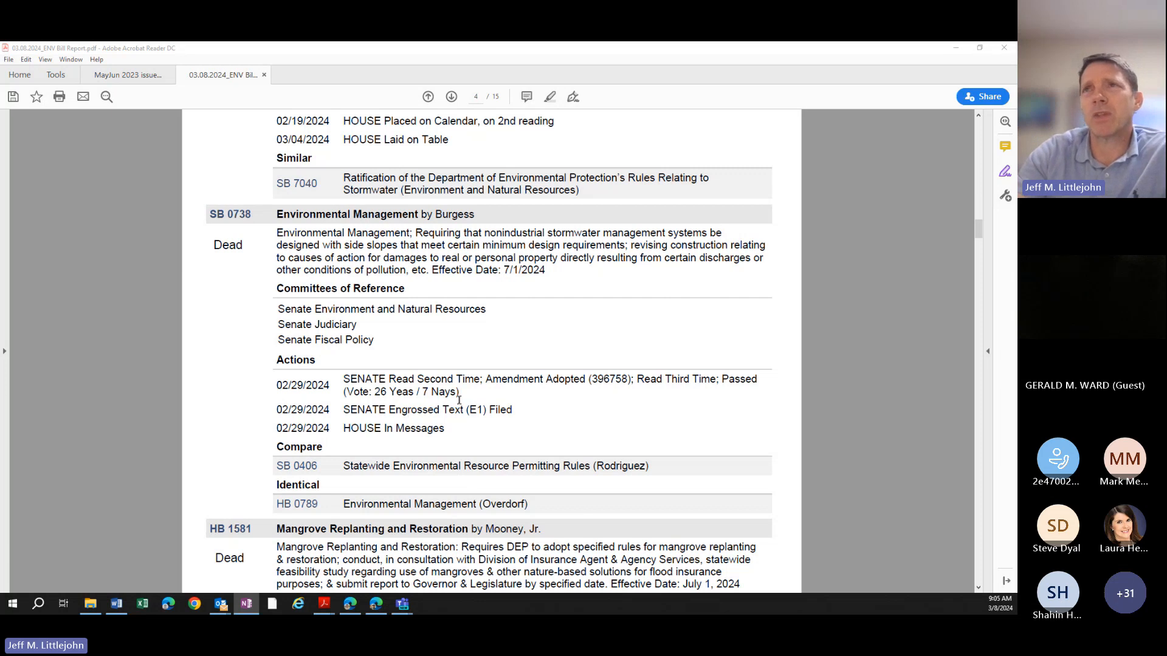
- Scroll through page 5 and return to page 1 showing HB 0165 and SB 1386
scroll(down, 3)
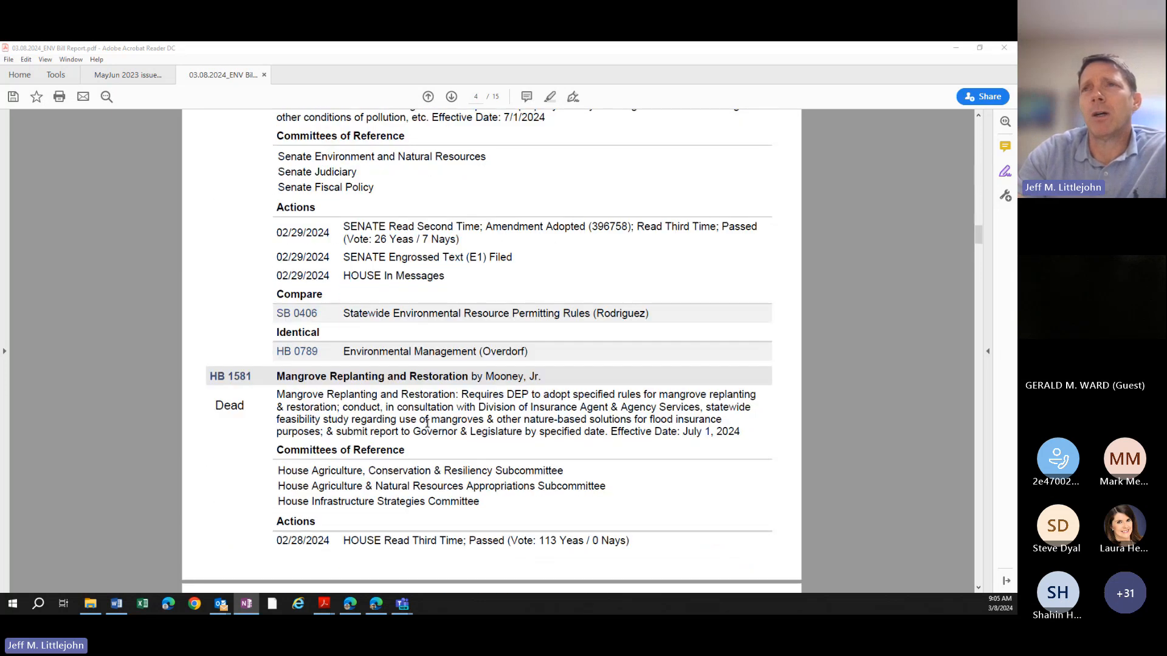
scroll(down, 3)
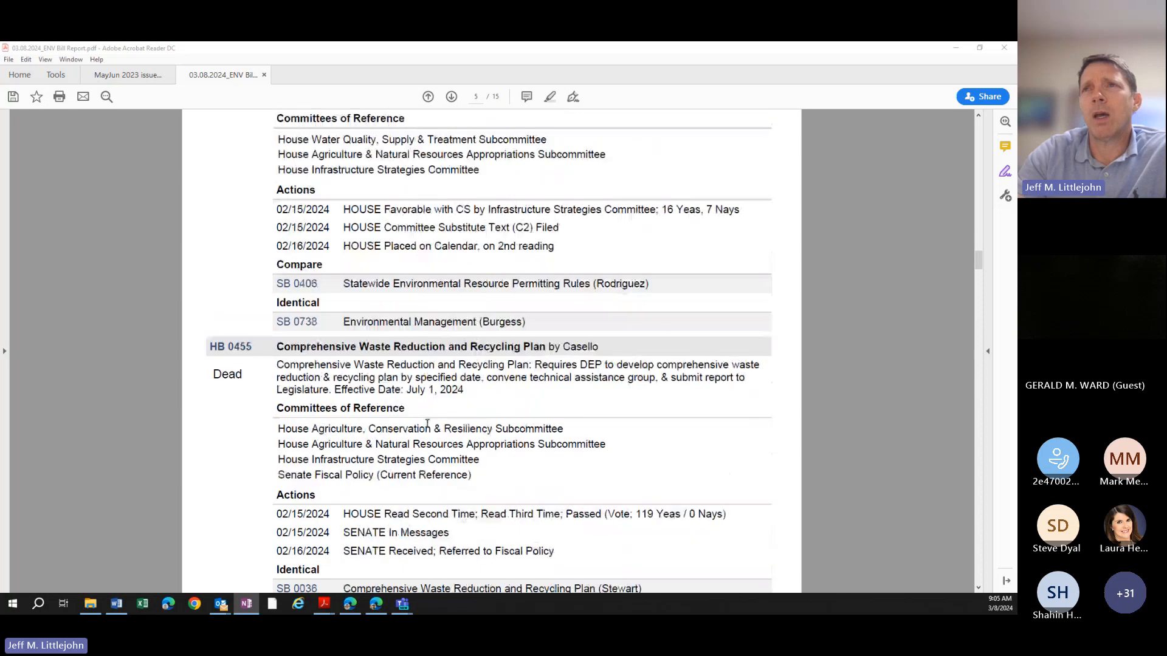
scroll(down, 3)
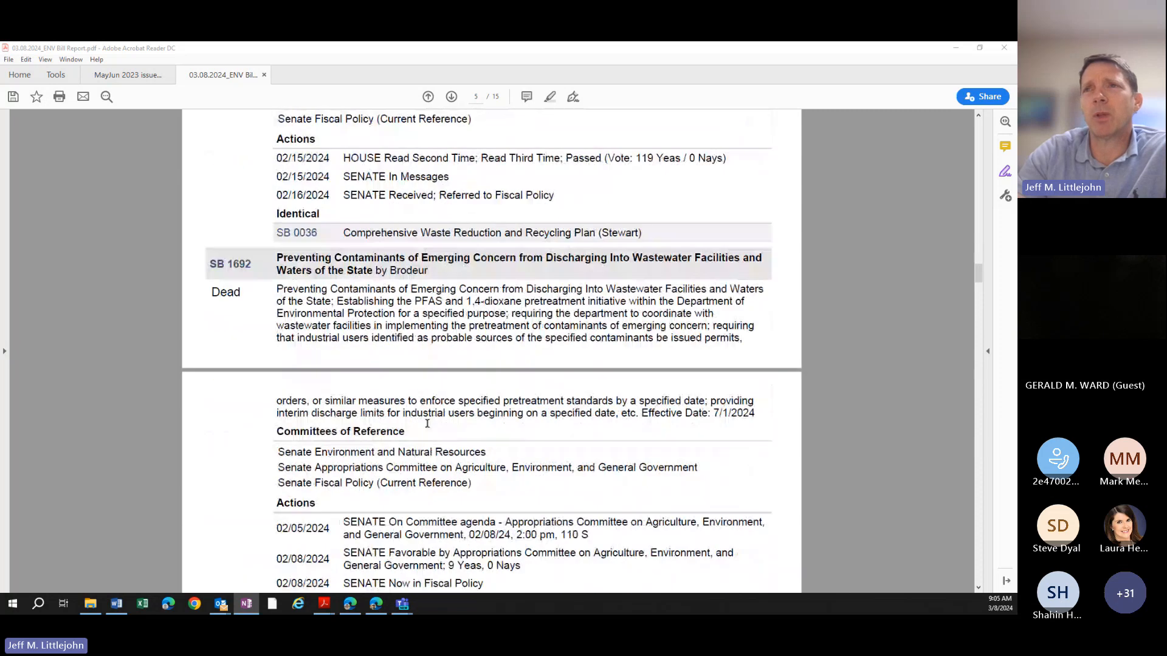
scroll(down, 3)
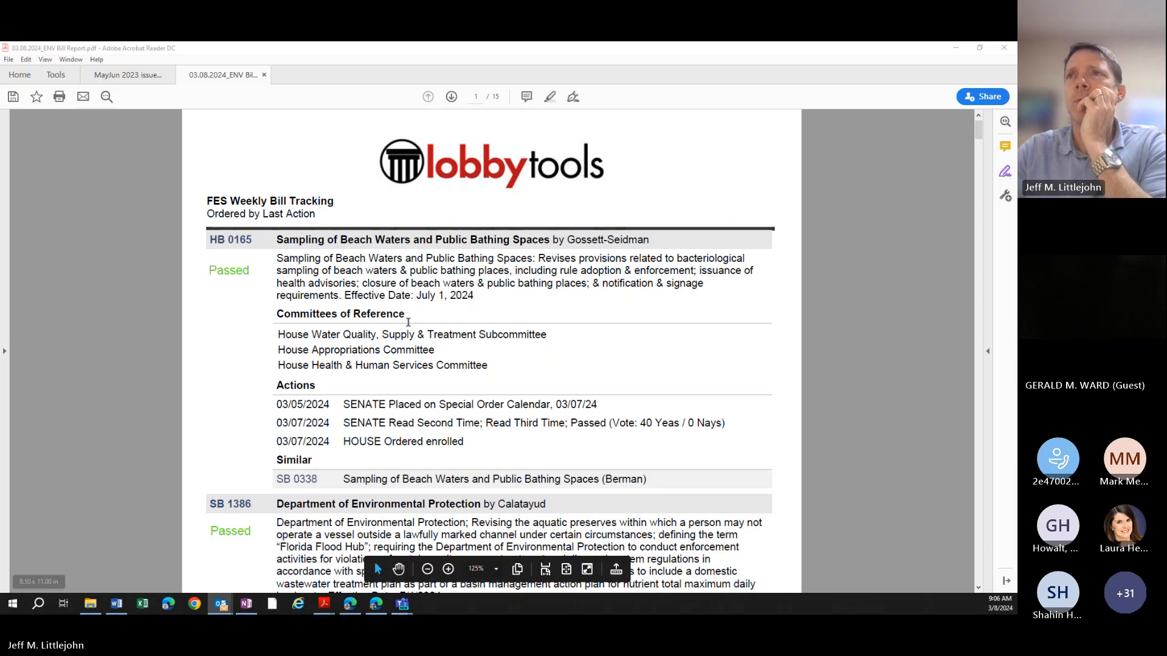
- Scroll down to page 3 where HB 1073 Mitigation is laid on table
scroll(down, 3)
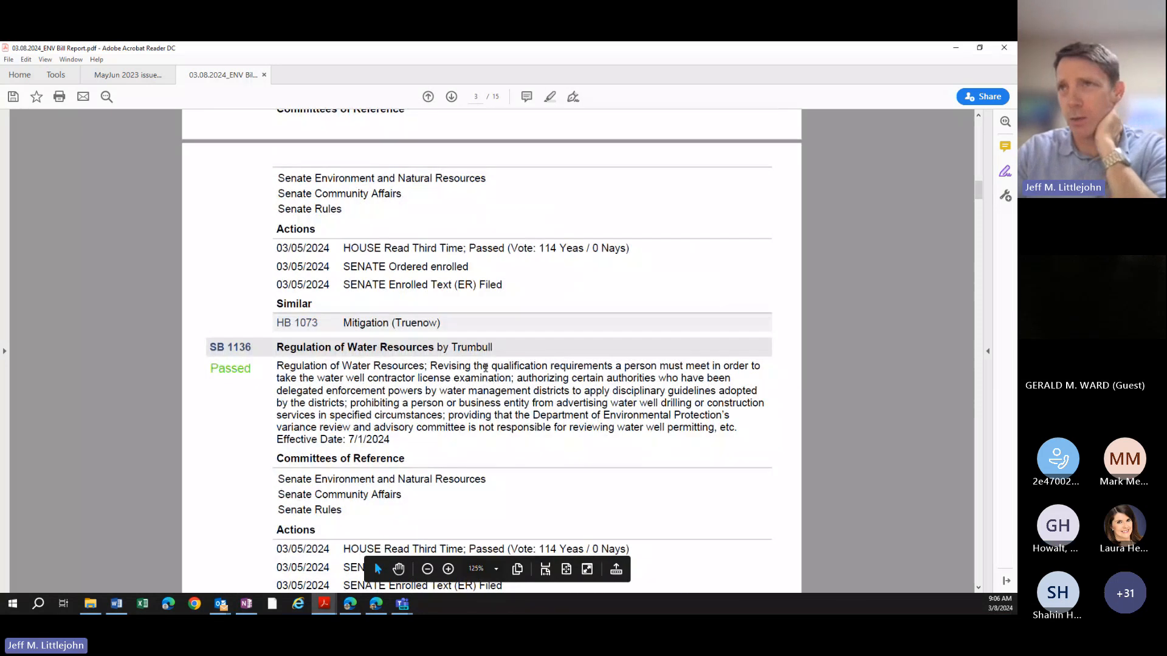
scroll(down, 3)
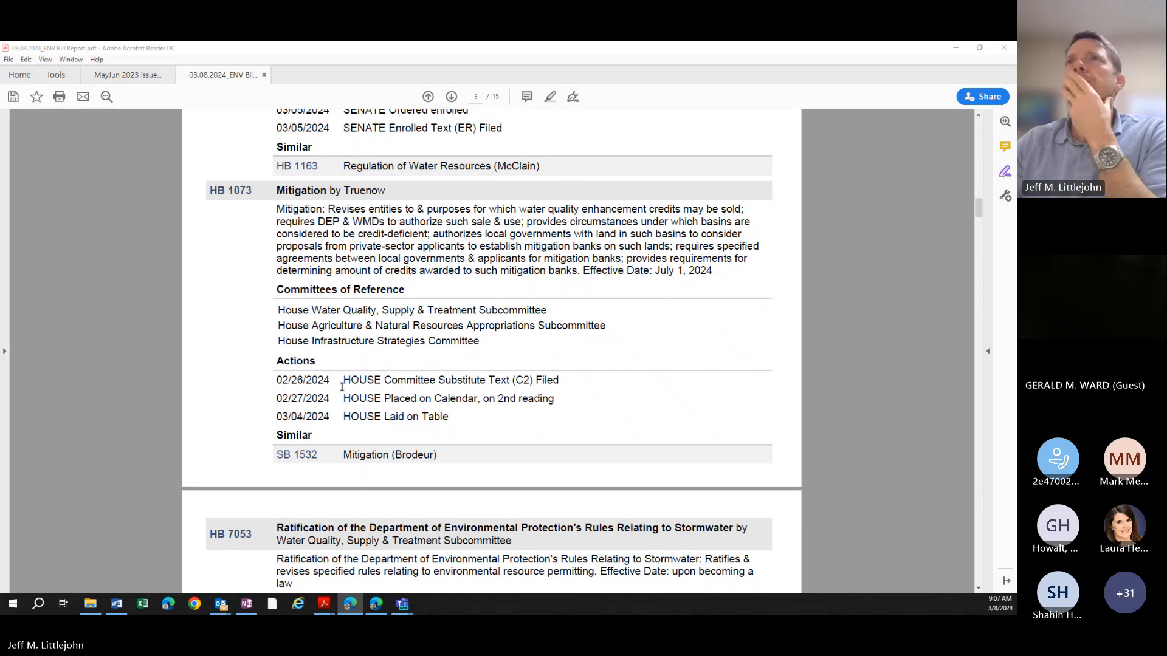
- Search the report for 'mitigation' and step through matches to SB 1646 Mitigation Credits on page 9
text(m)
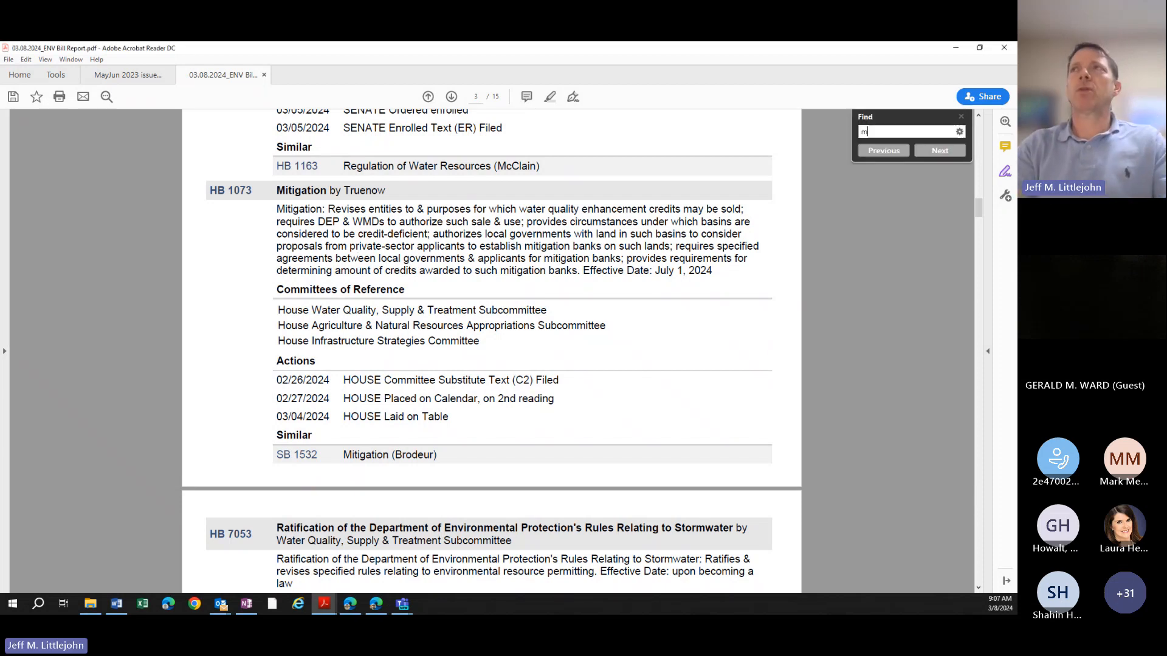
text(itigation)
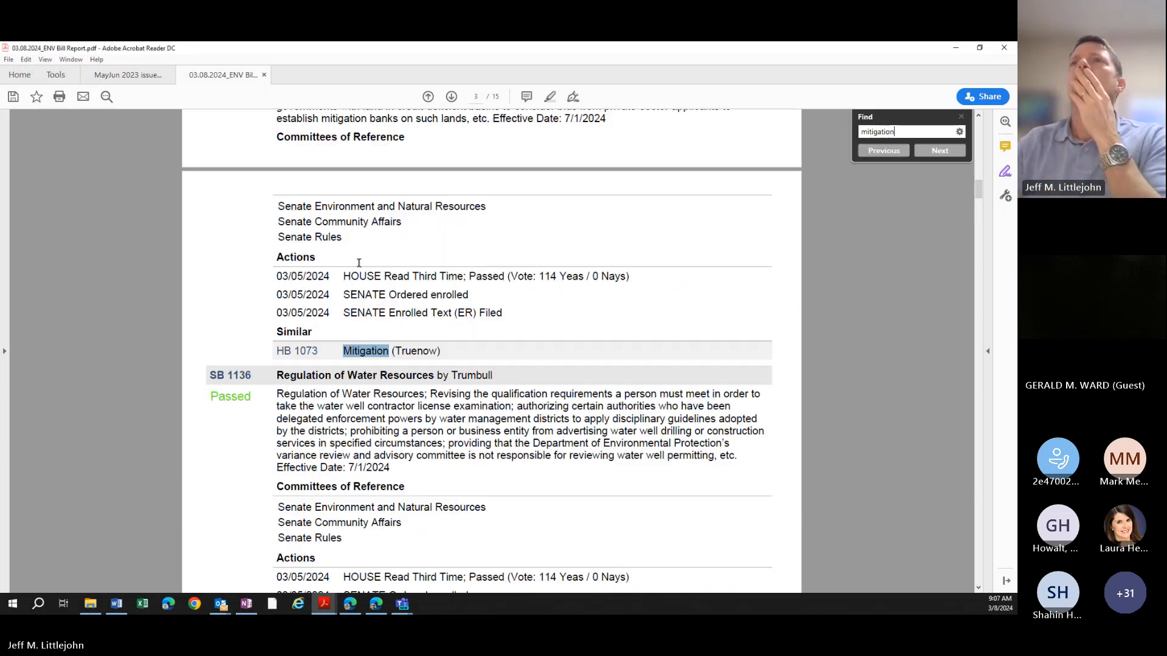
click(939, 150)
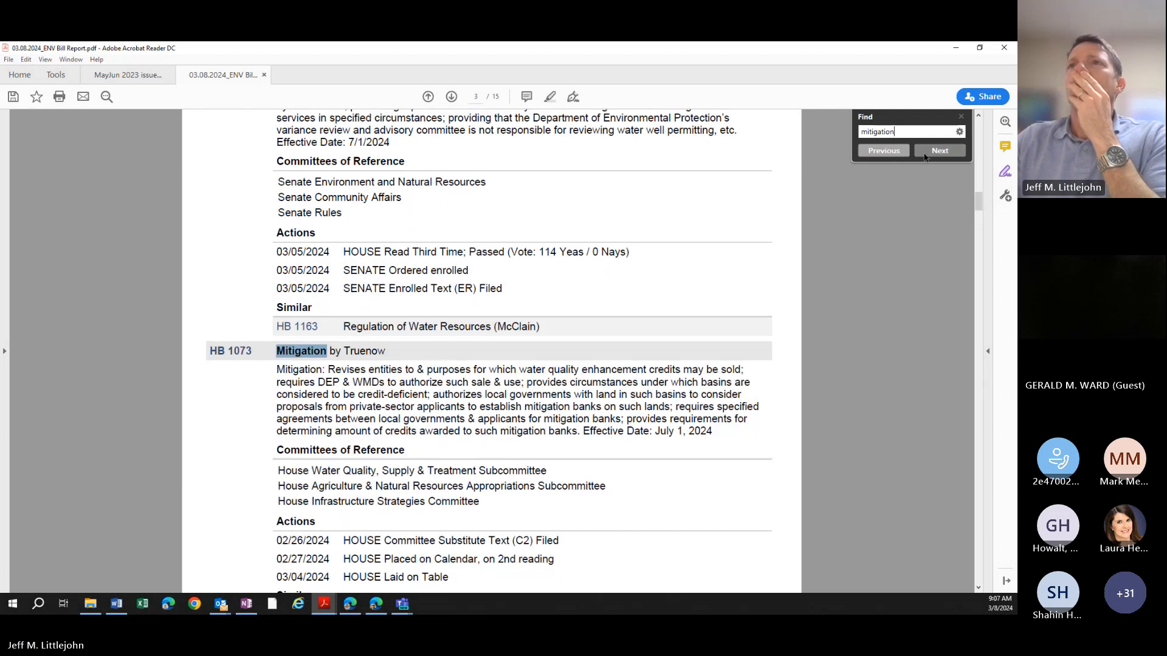
click(939, 150)
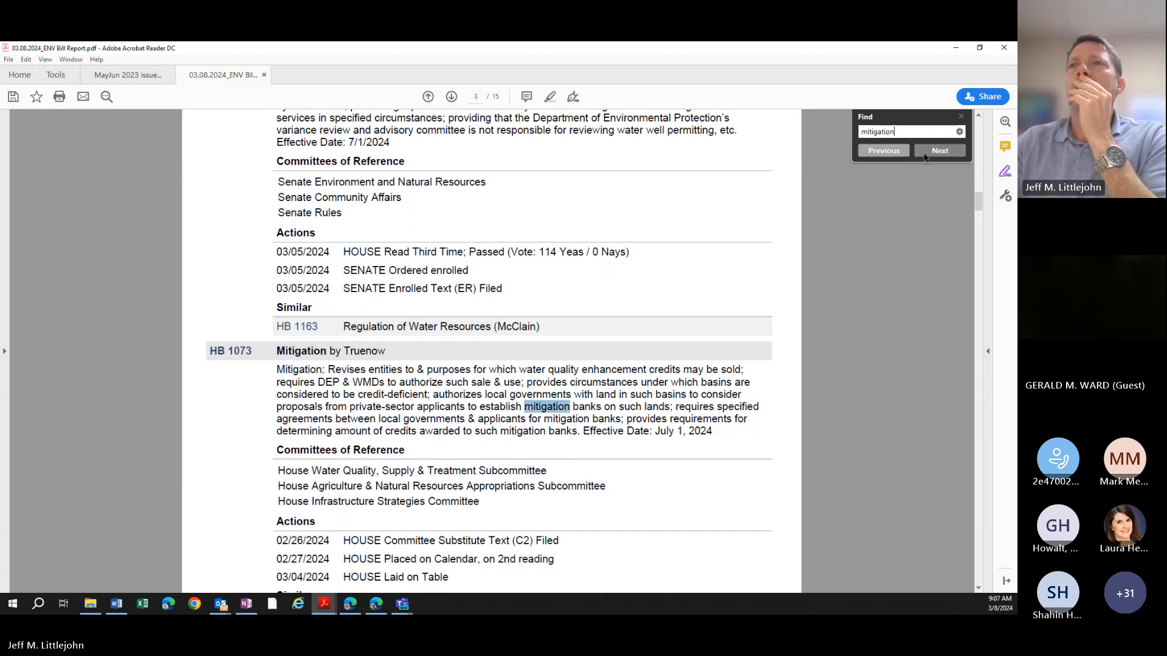
click(939, 150)
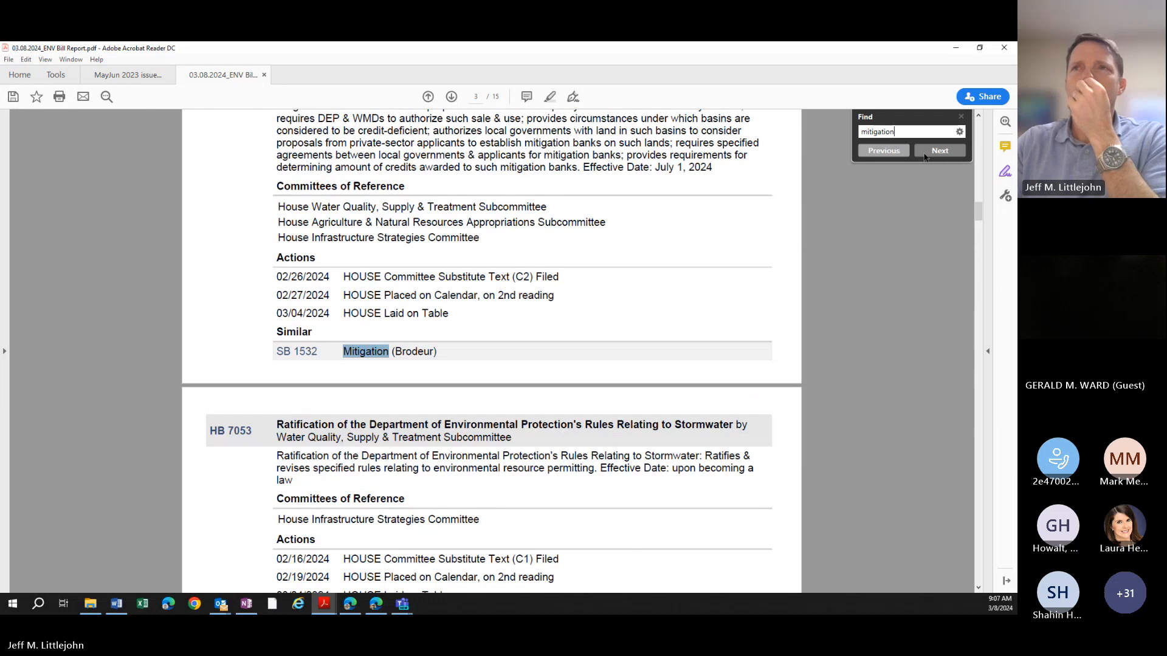
click(939, 150)
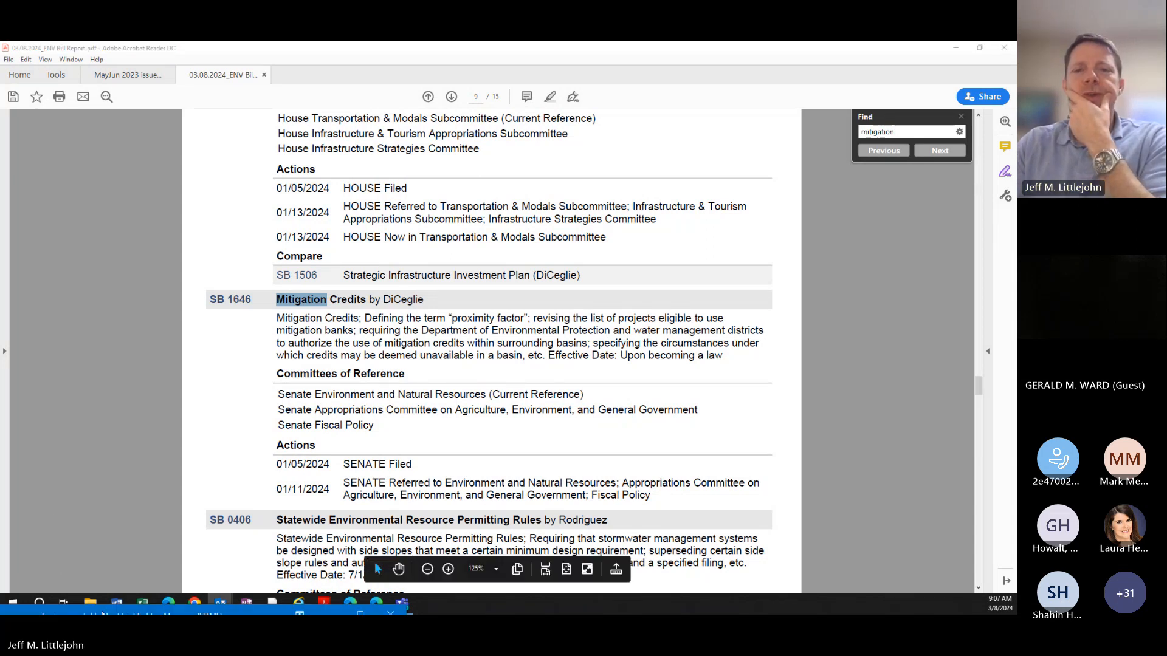
- Switch over to the environmental budget highlights email in Outlook
click(218, 603)
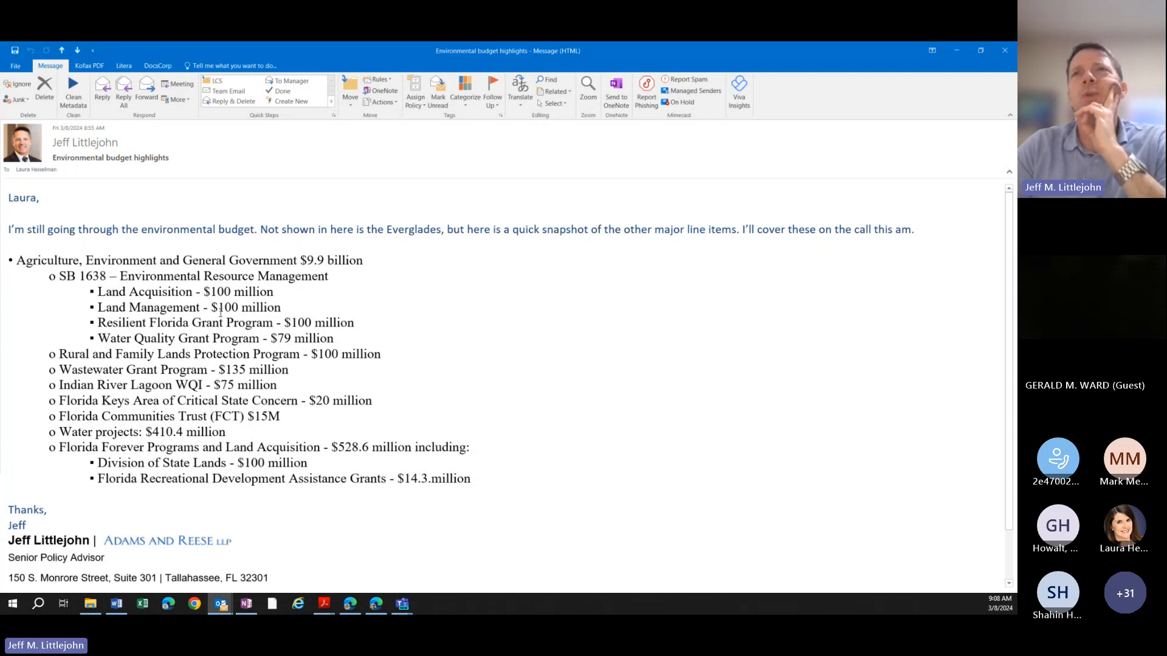
double_click(245, 308)
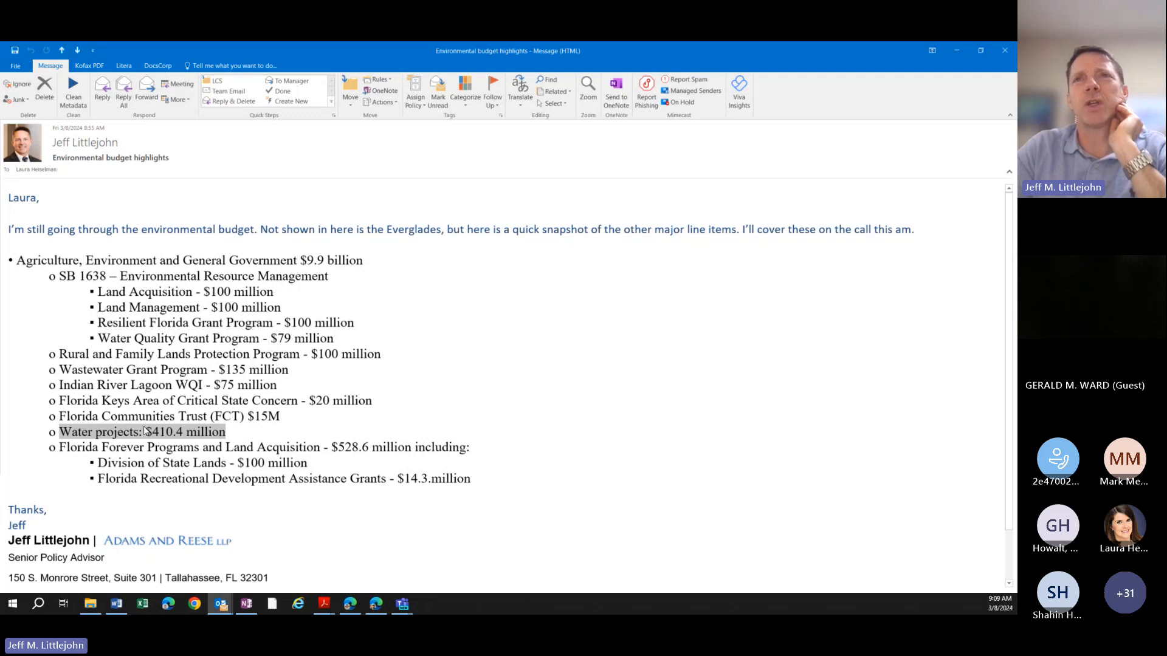
mouse_move(167, 439)
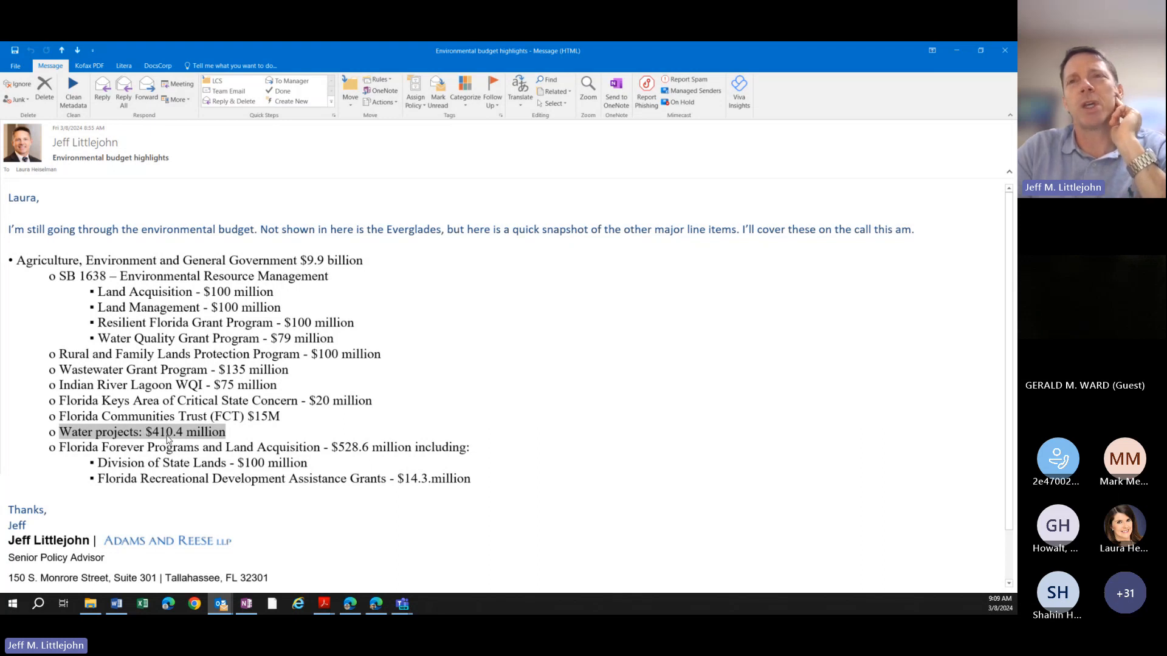
mouse_move(225, 437)
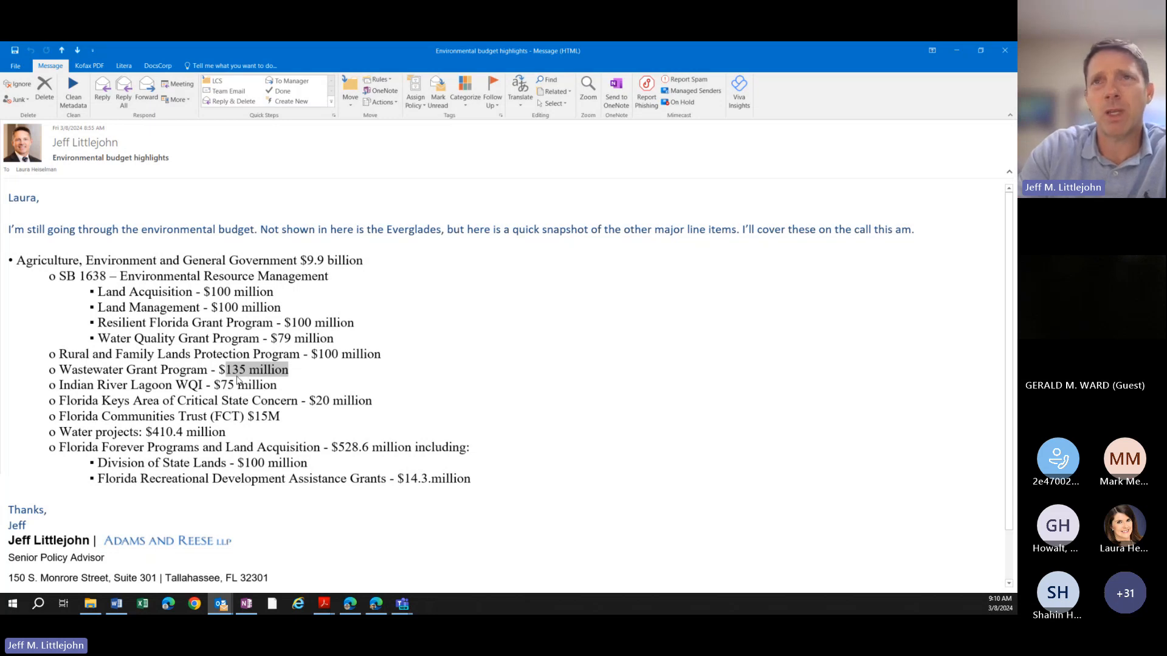
mouse_move(242, 381)
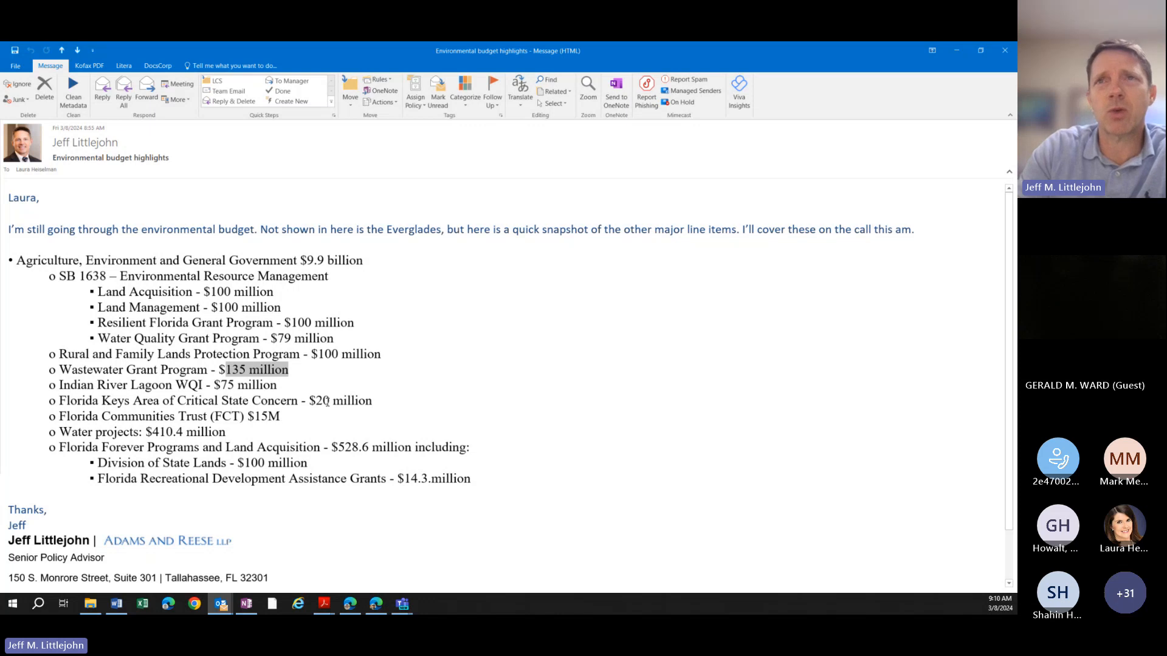
mouse_move(326, 400)
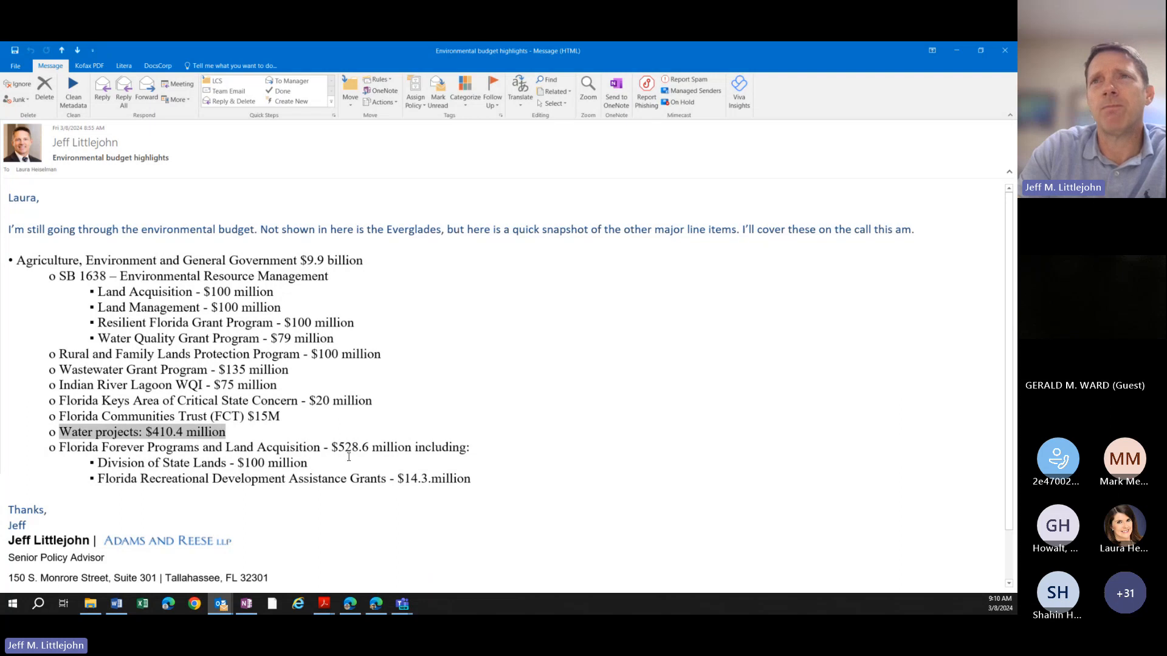
mouse_move(338, 448)
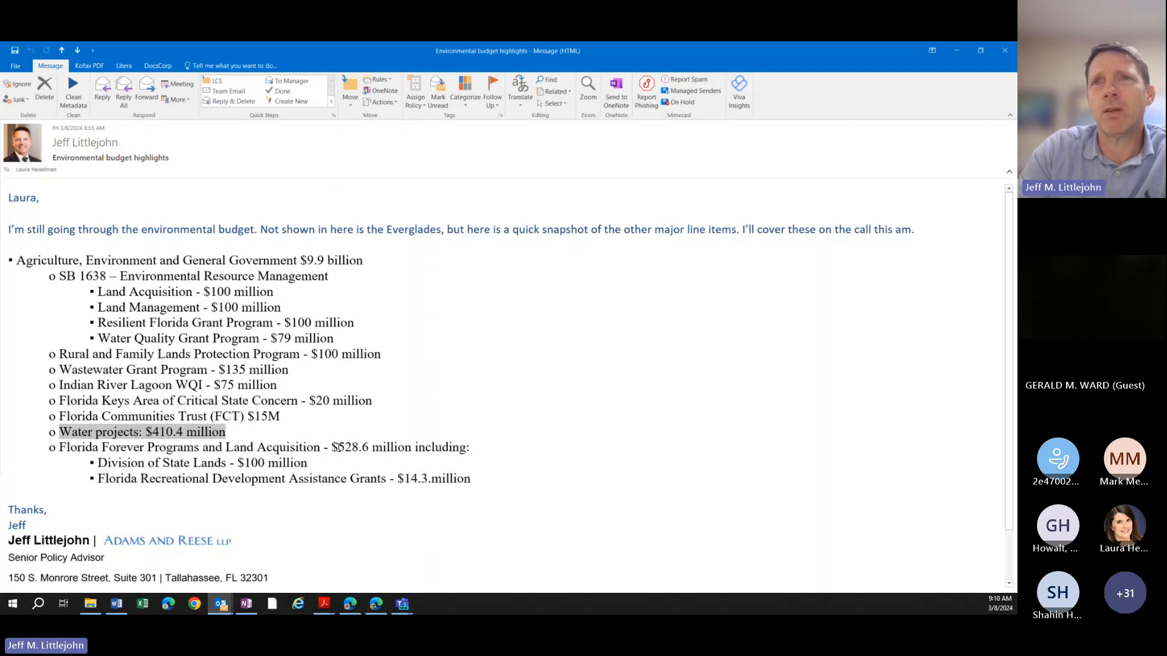
mouse_move(242, 463)
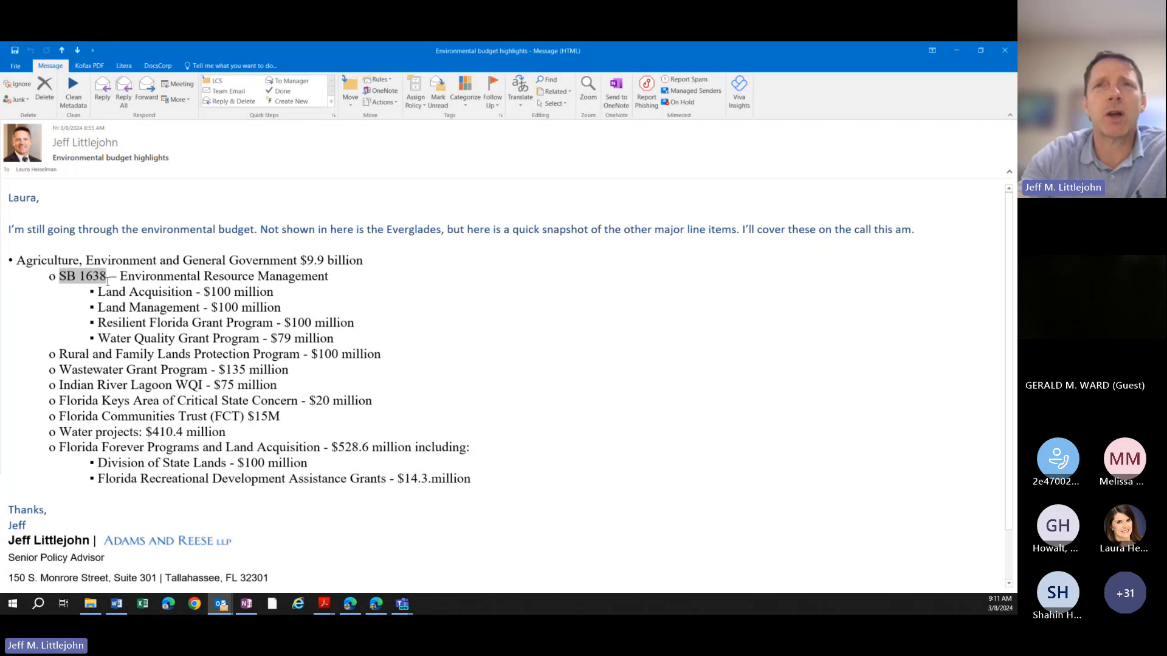
mouse_move(122, 314)
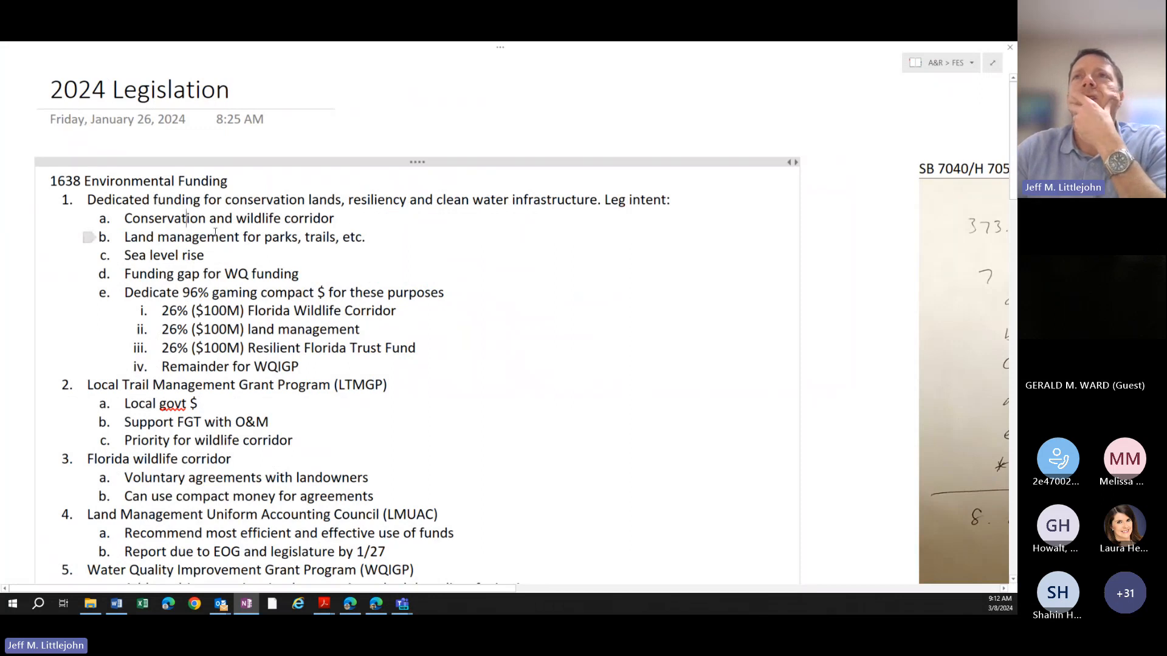
scroll(down, 3)
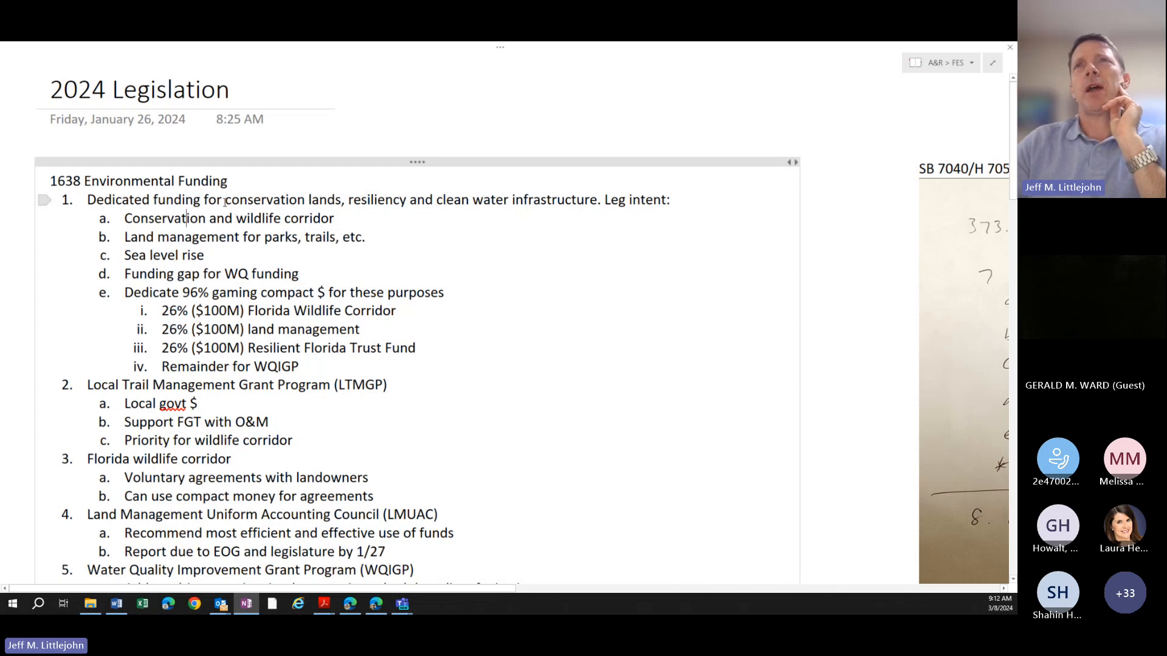
double_click(256, 199)
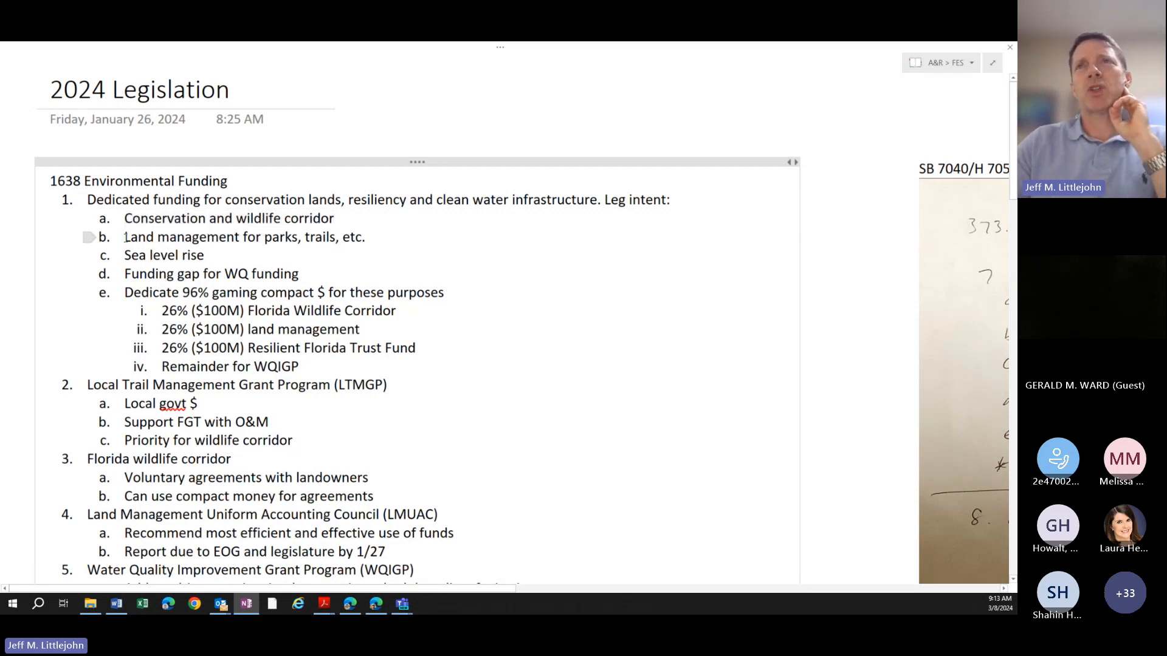
drag(126, 236, 365, 237)
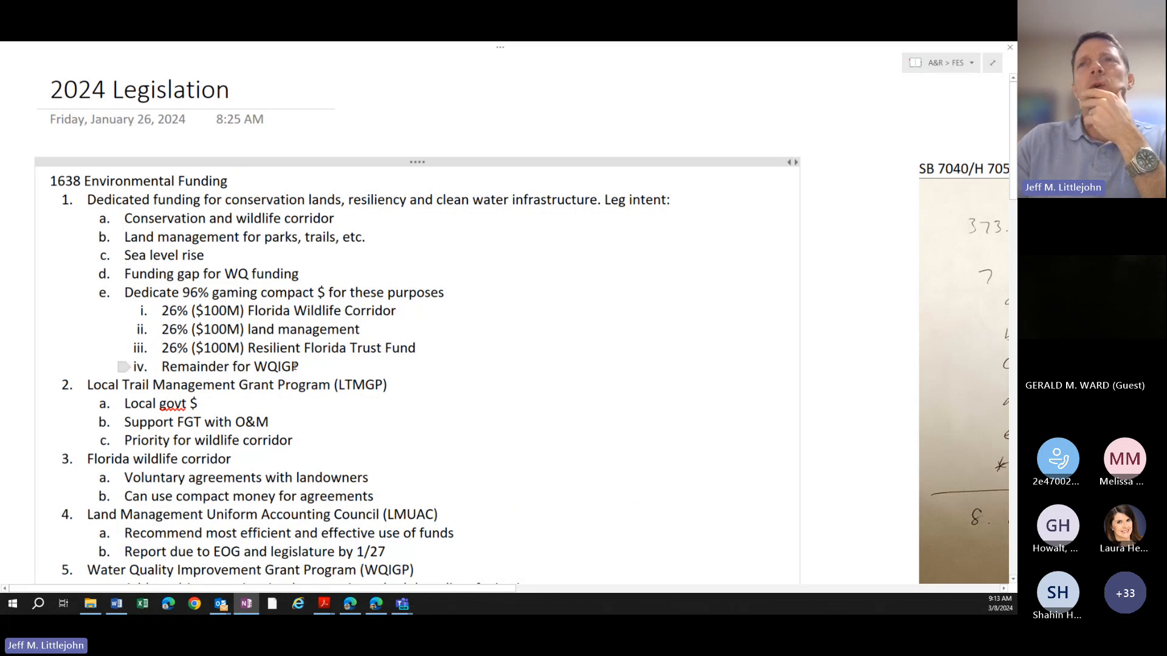
drag(161, 311, 299, 366)
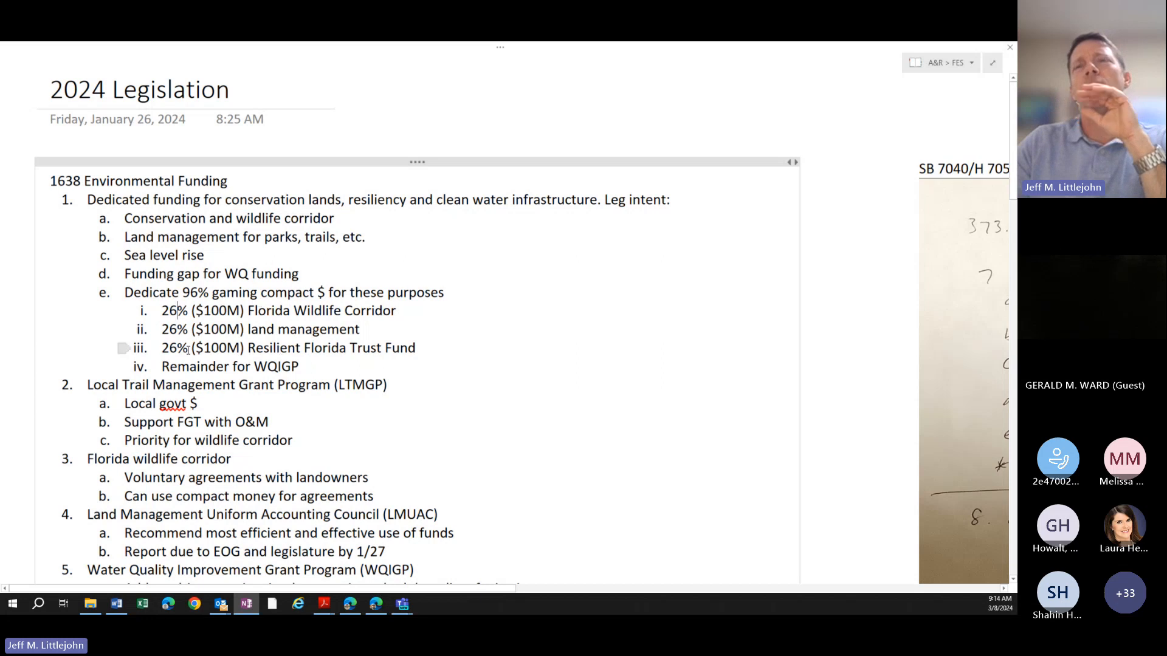
double_click(229, 366)
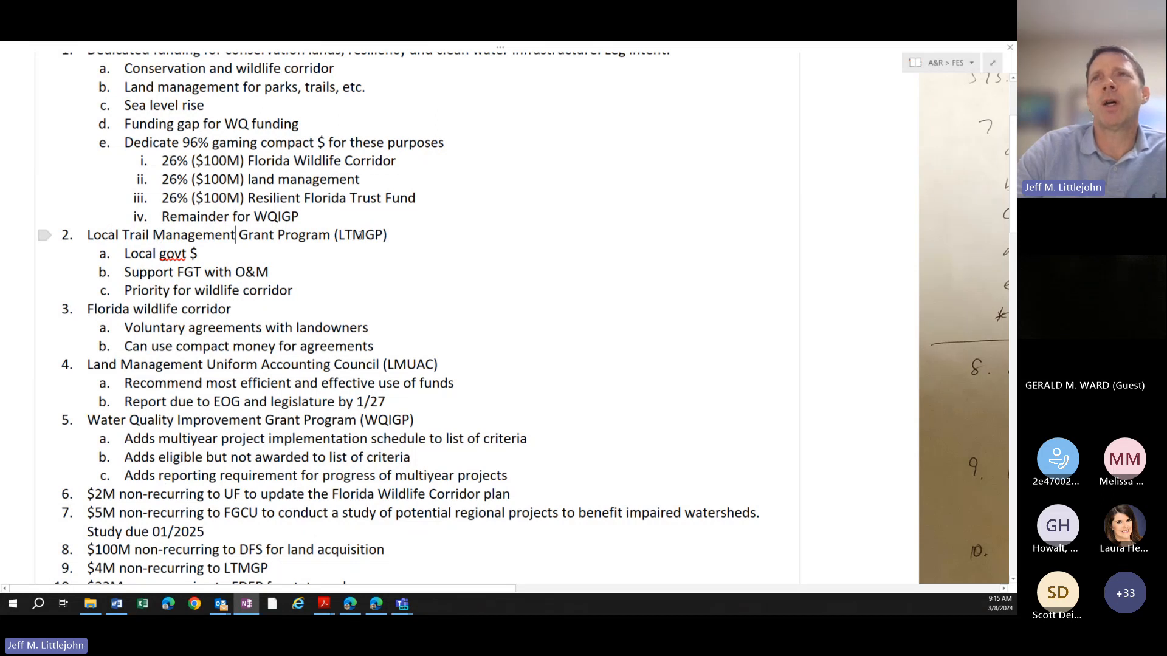
double_click(361, 235)
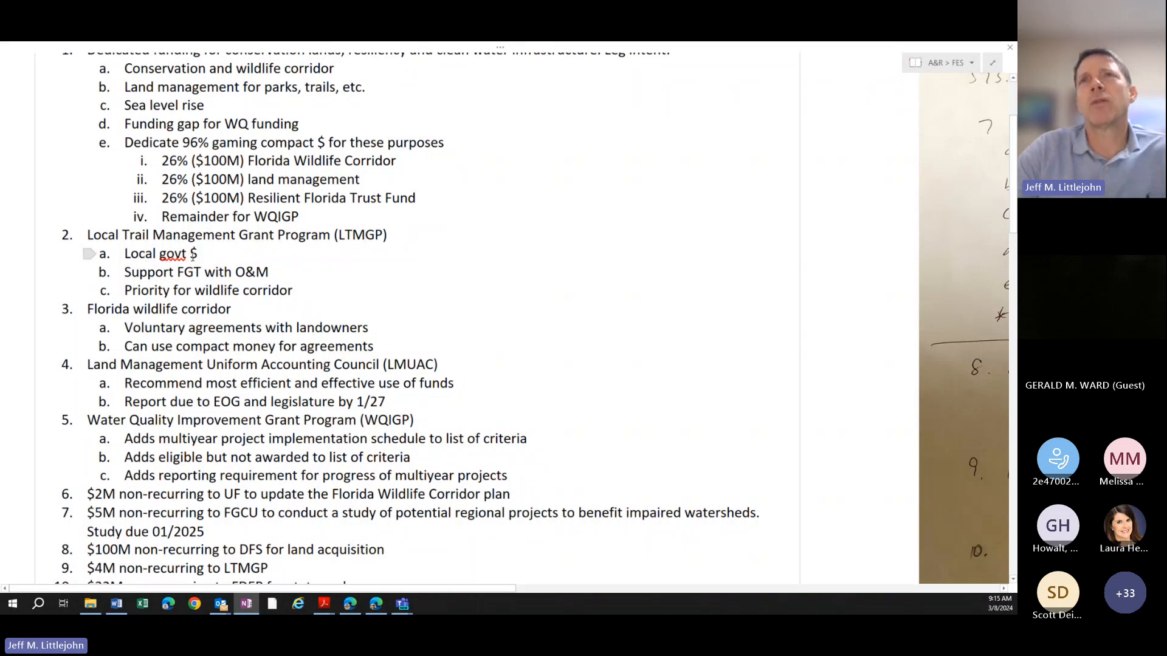
click(364, 235)
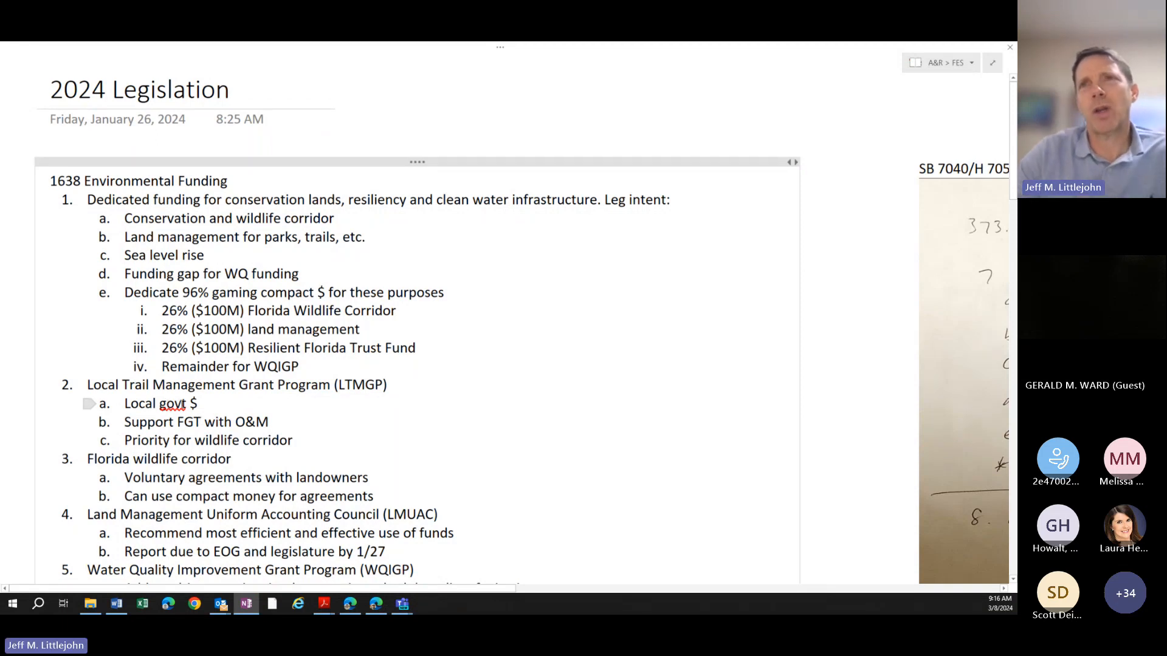
click(363, 385)
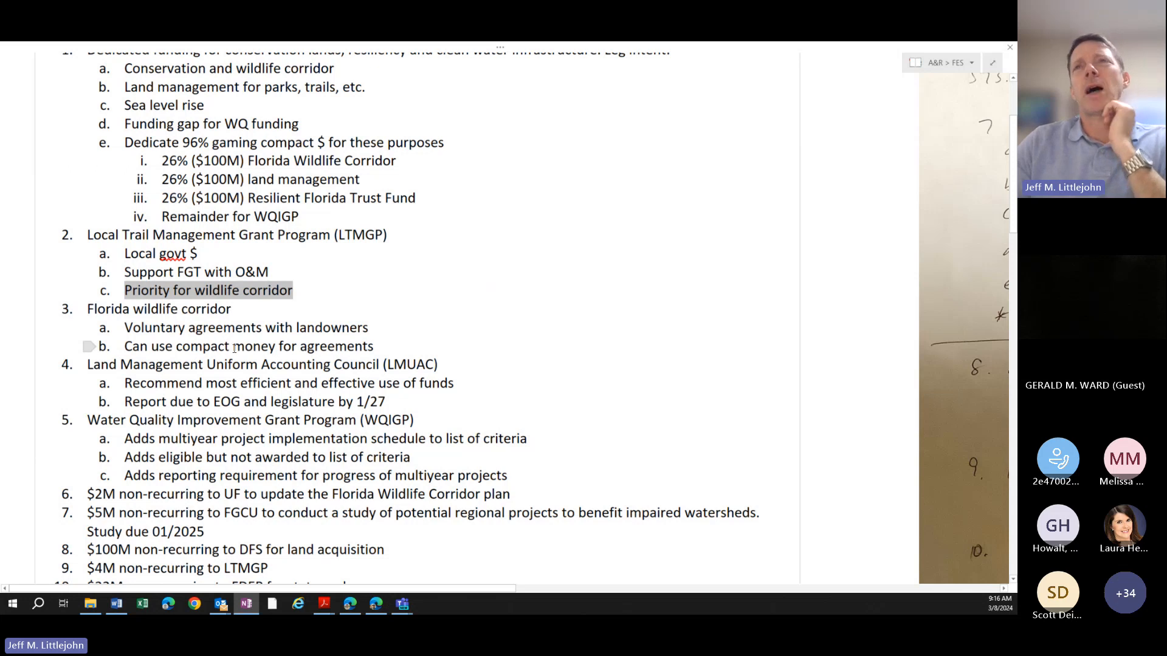
mouse_move(274, 347)
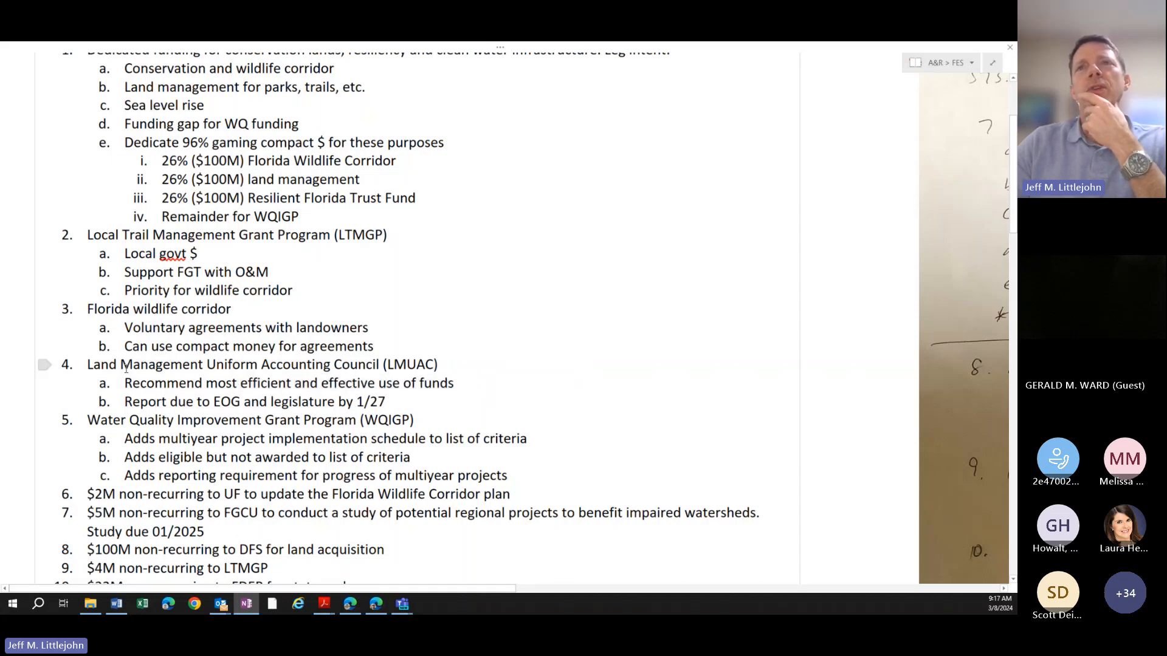
double_click(152, 364)
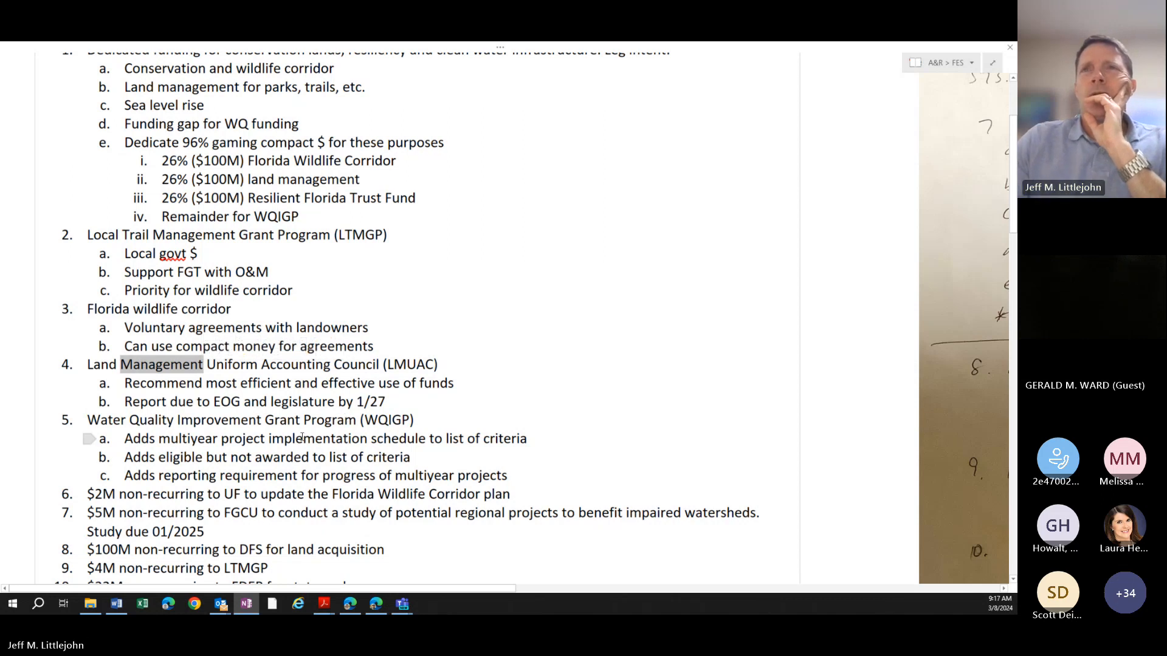
scroll(down, 3)
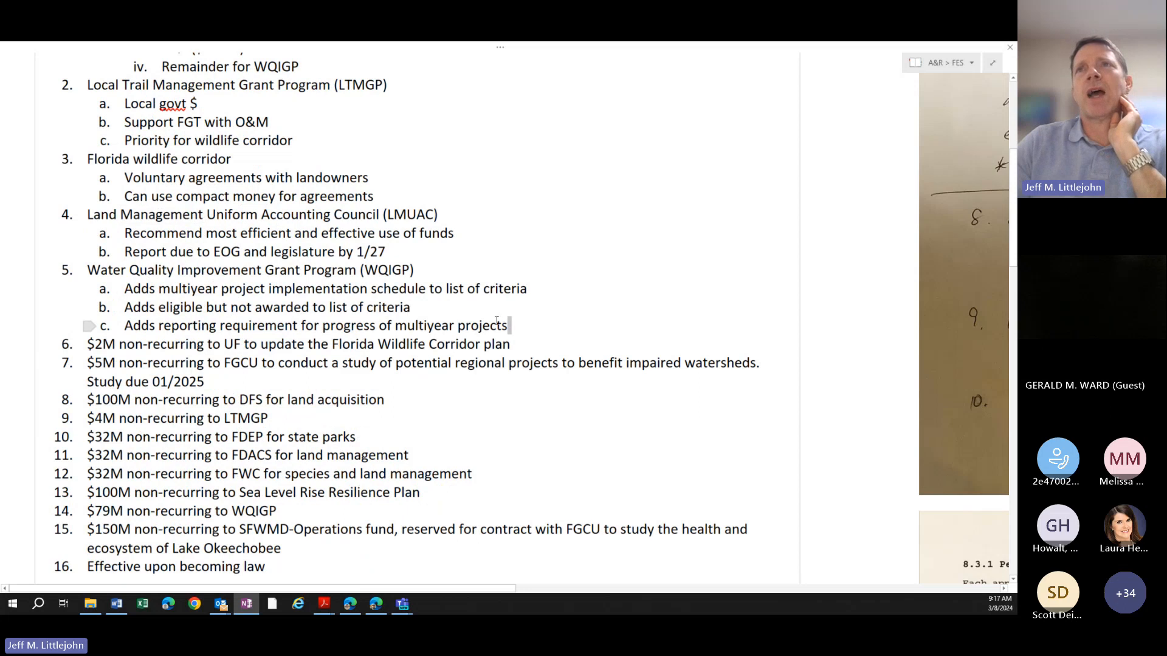
drag(126, 289, 509, 325)
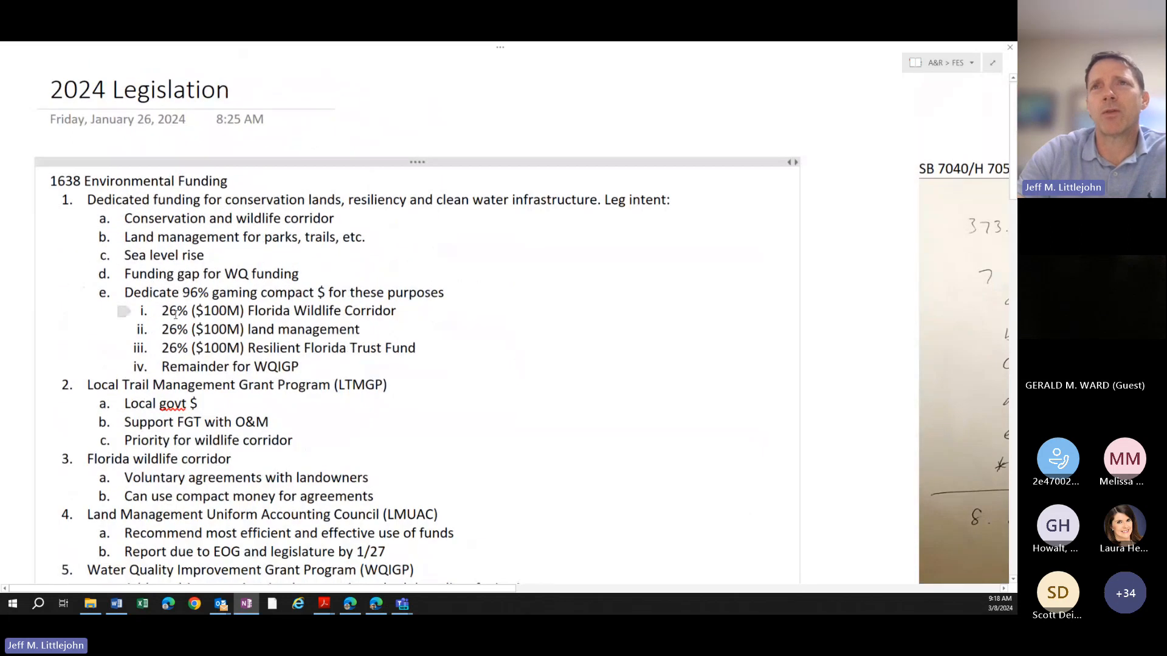
scroll(down, 3)
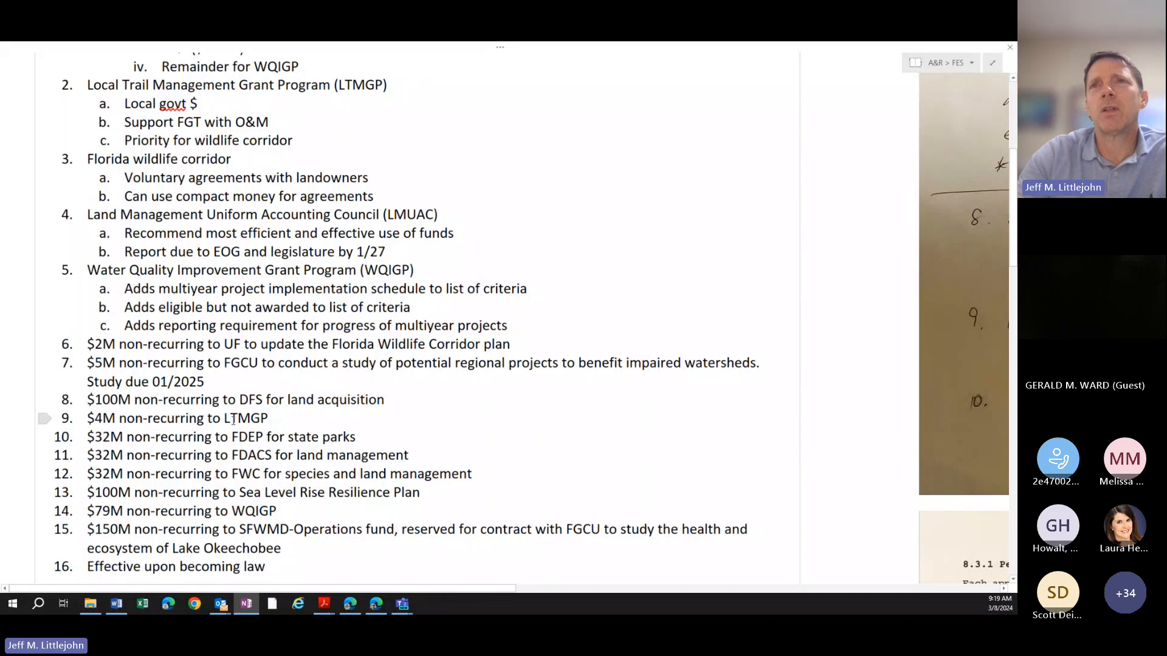
double_click(244, 417)
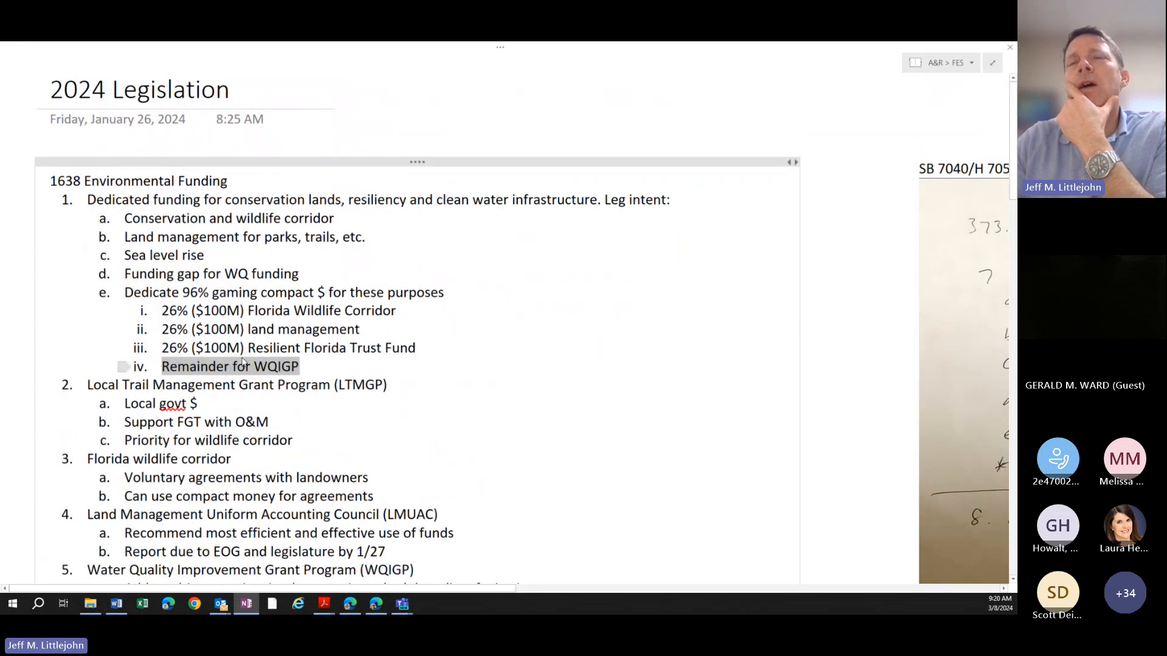
scroll(down, 3)
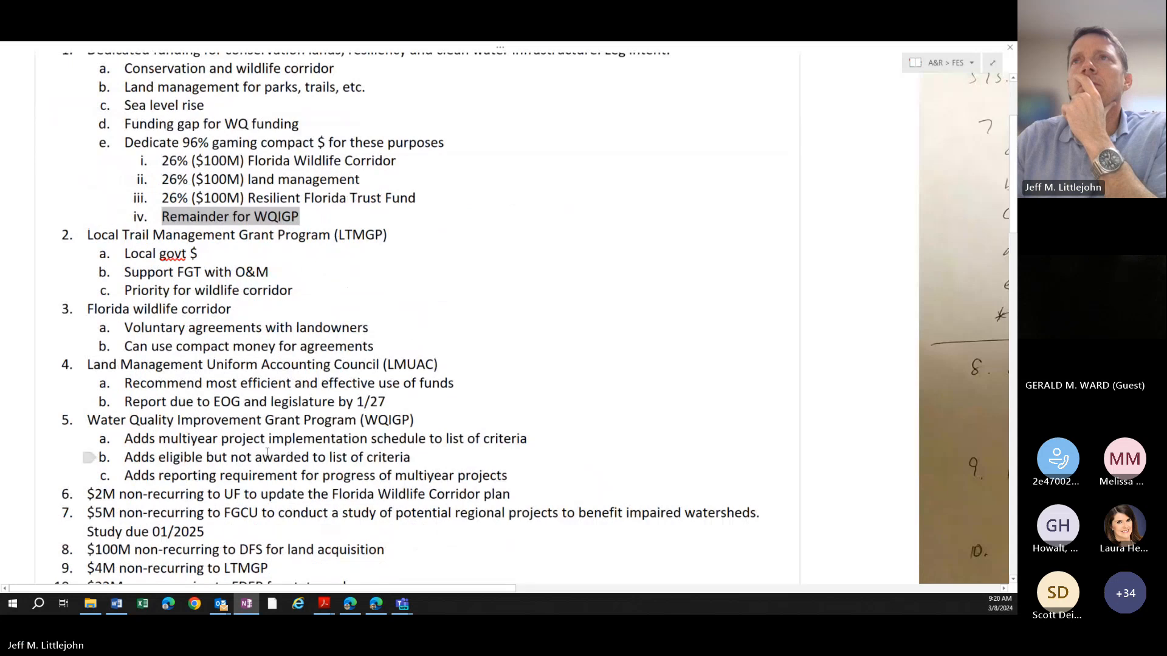
scroll(down, 3)
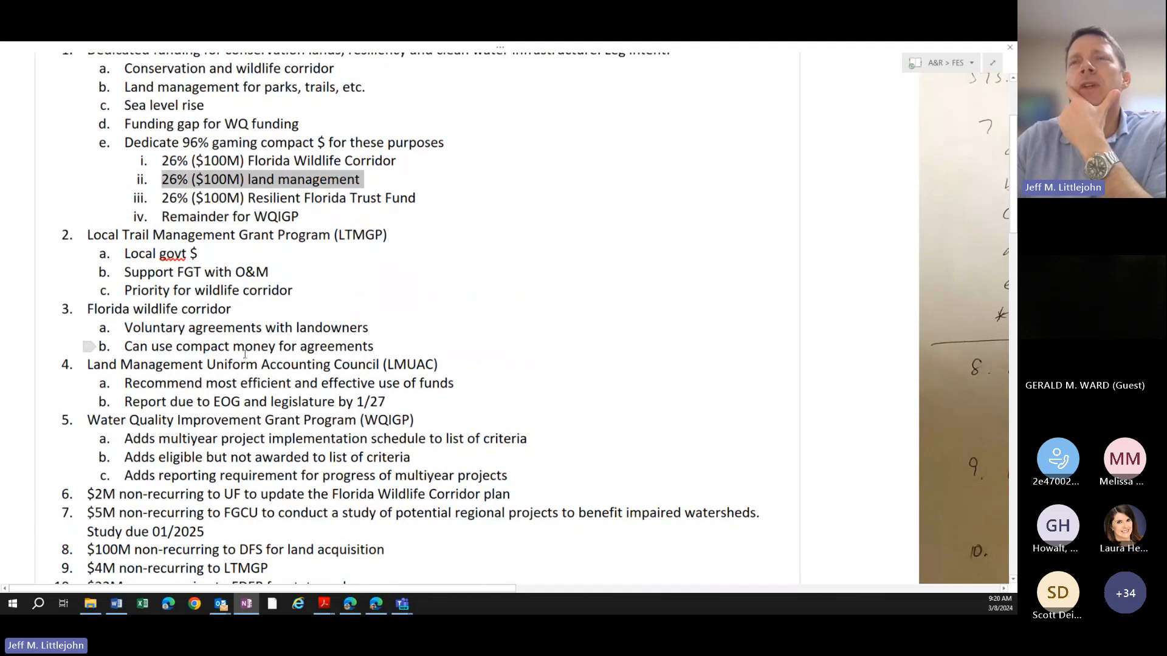
scroll(down, 3)
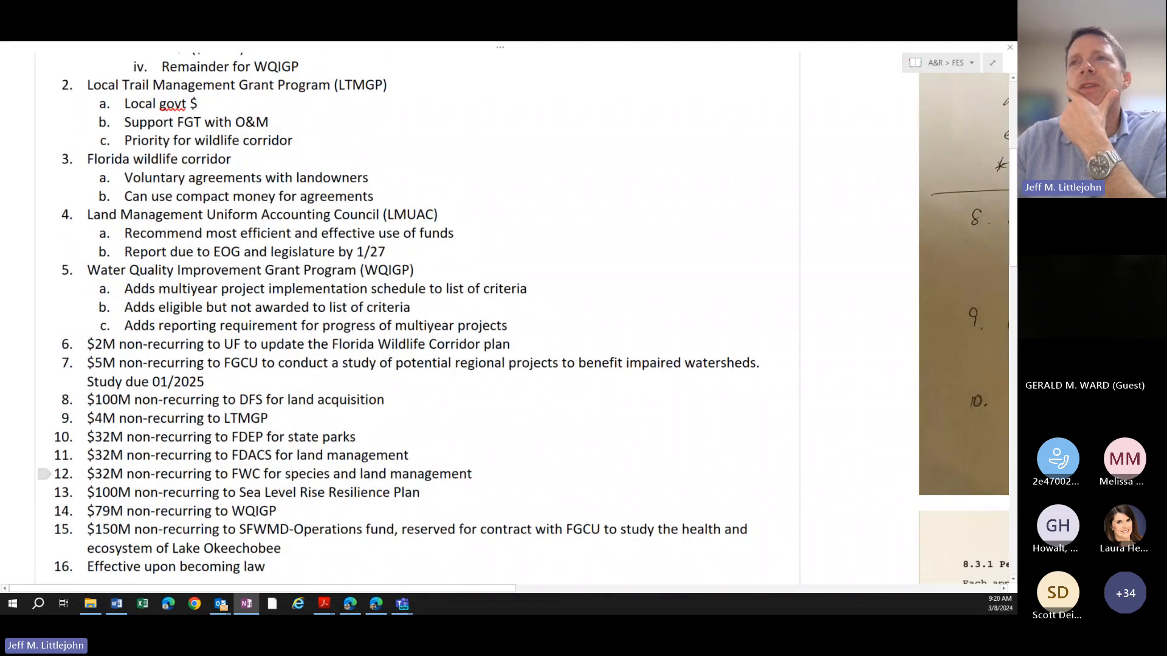
drag(87, 437, 471, 474)
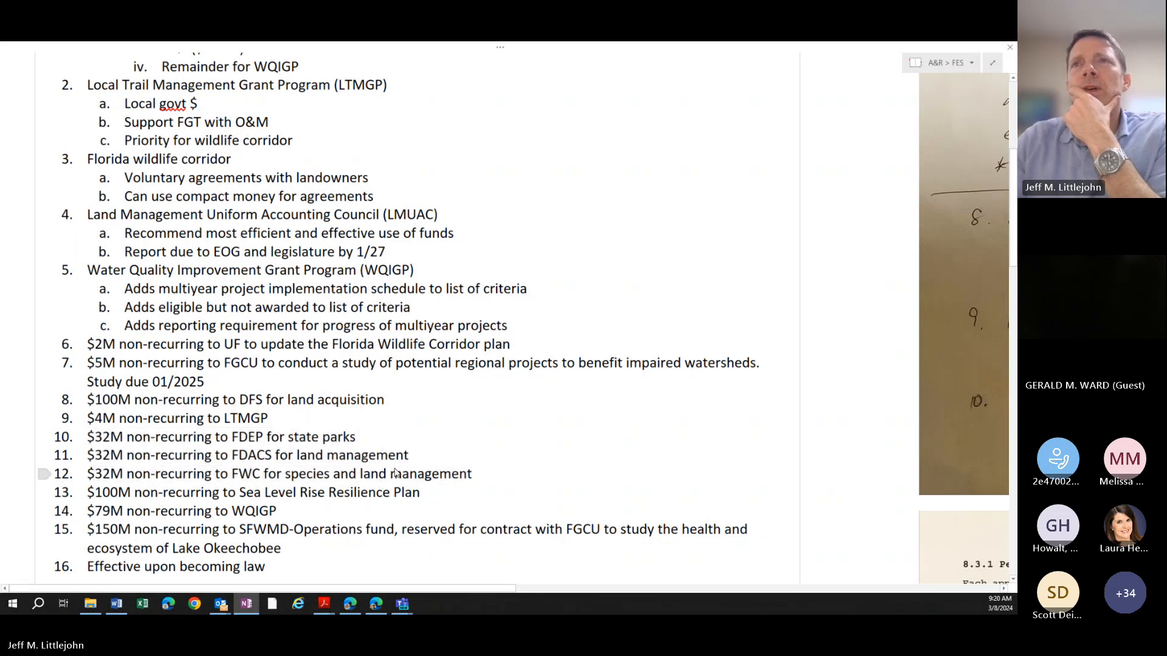
drag(161, 400, 385, 400)
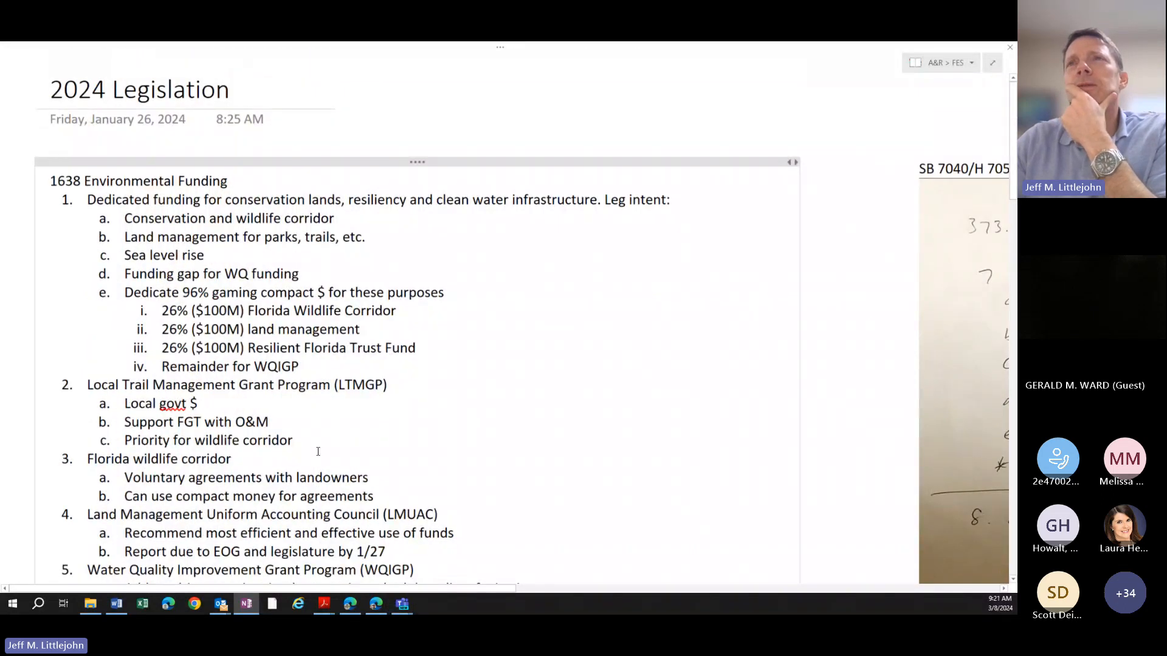
scroll(down, 3)
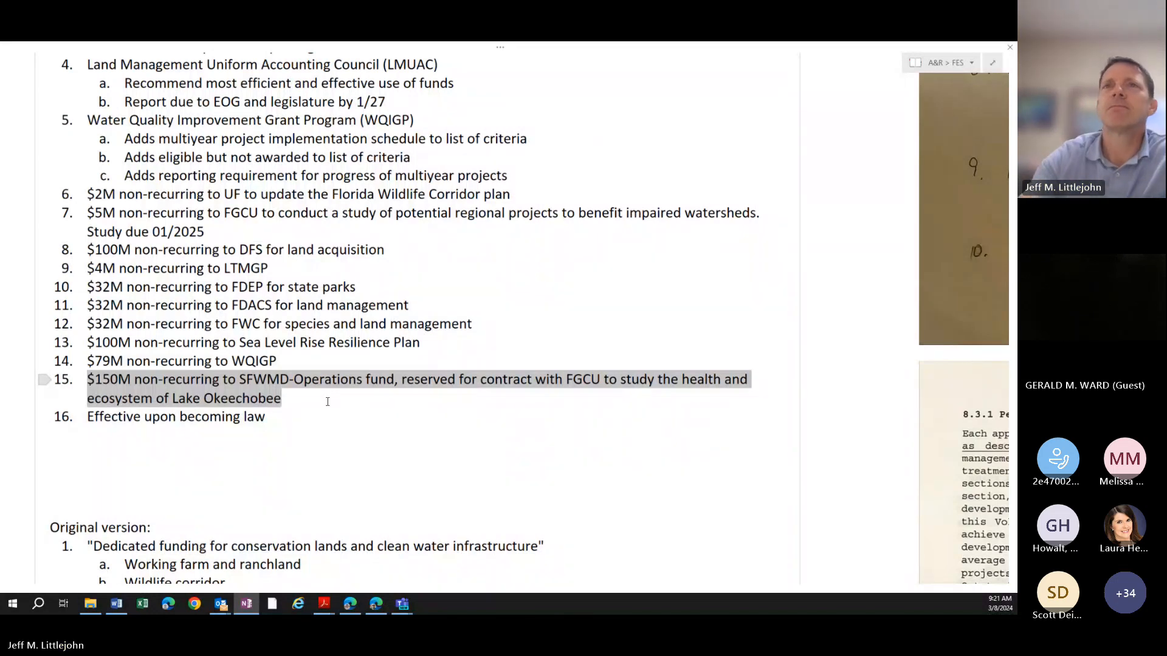
scroll(up, 3)
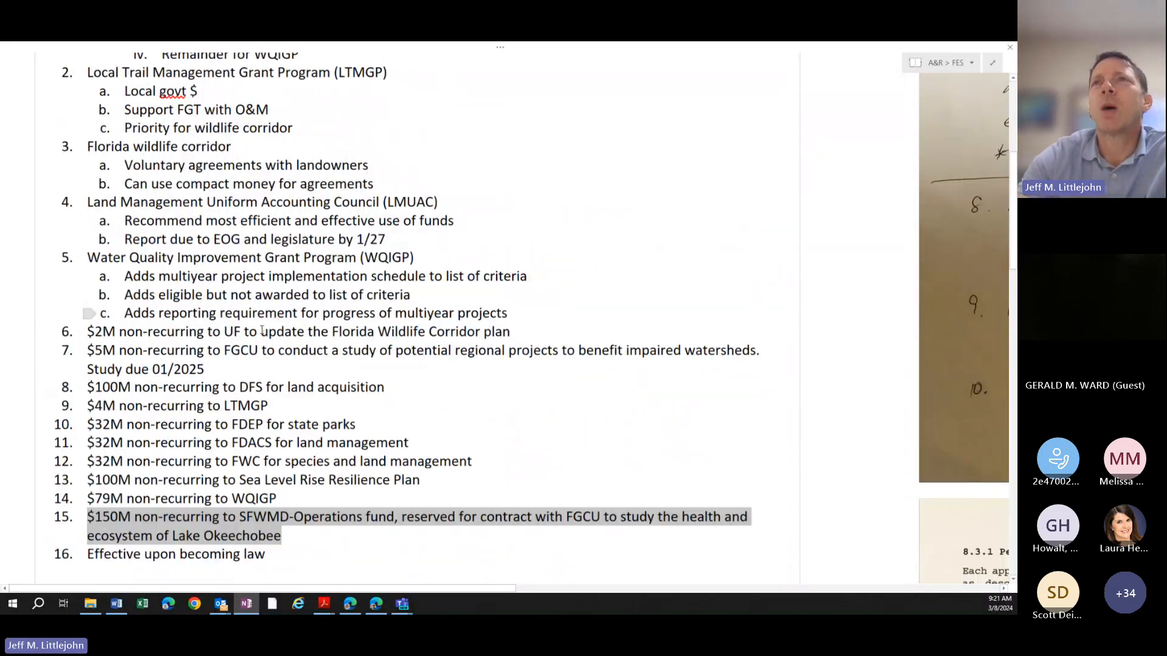
scroll(down, 3)
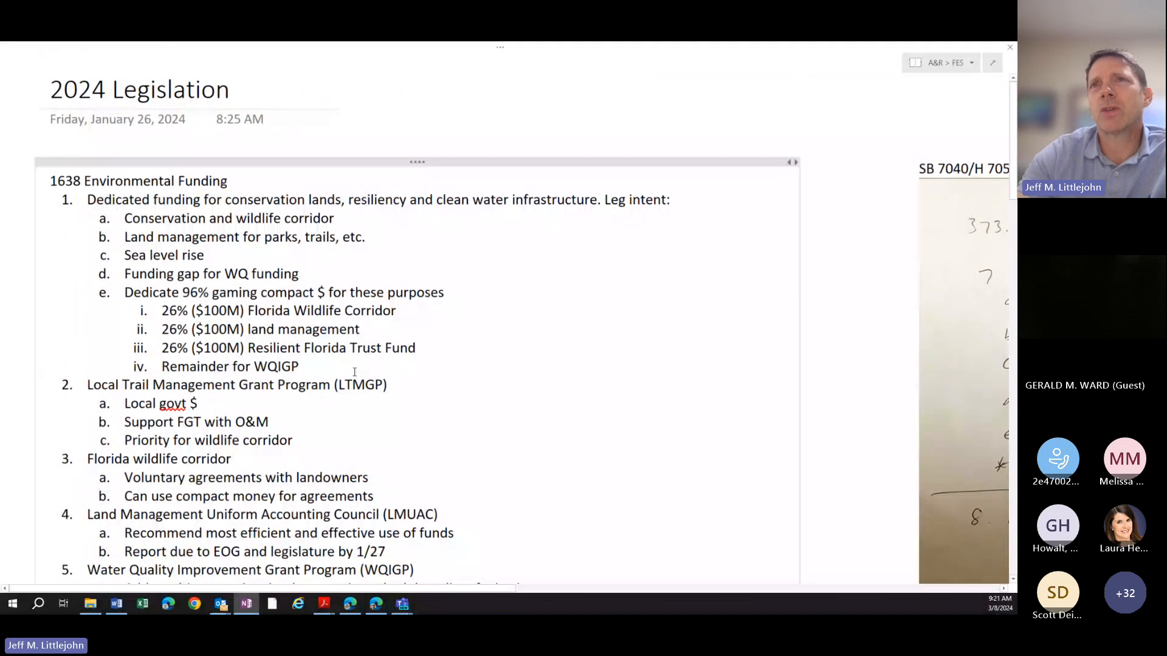
scroll(down, 3)
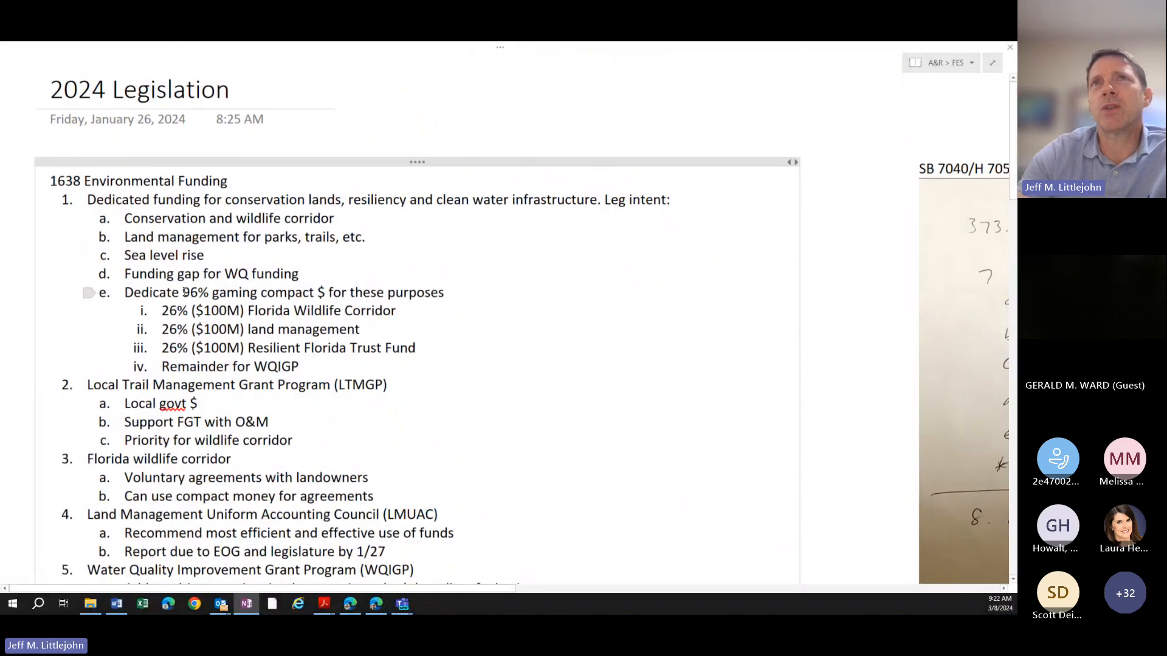
scroll(down, 3)
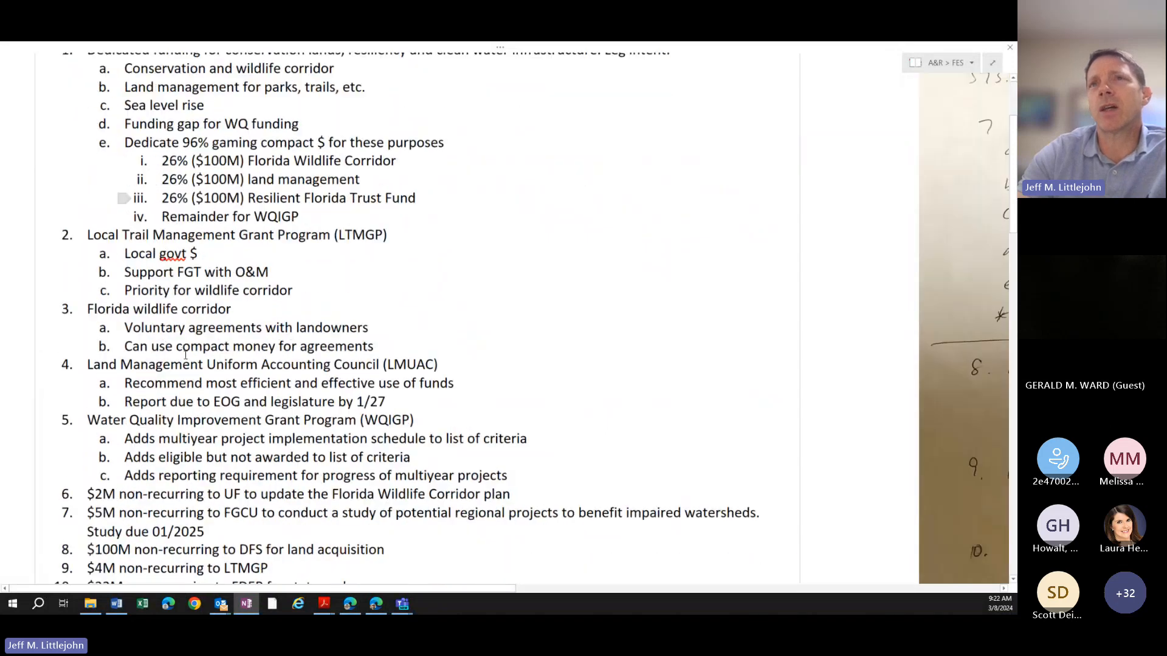
scroll(down, 3)
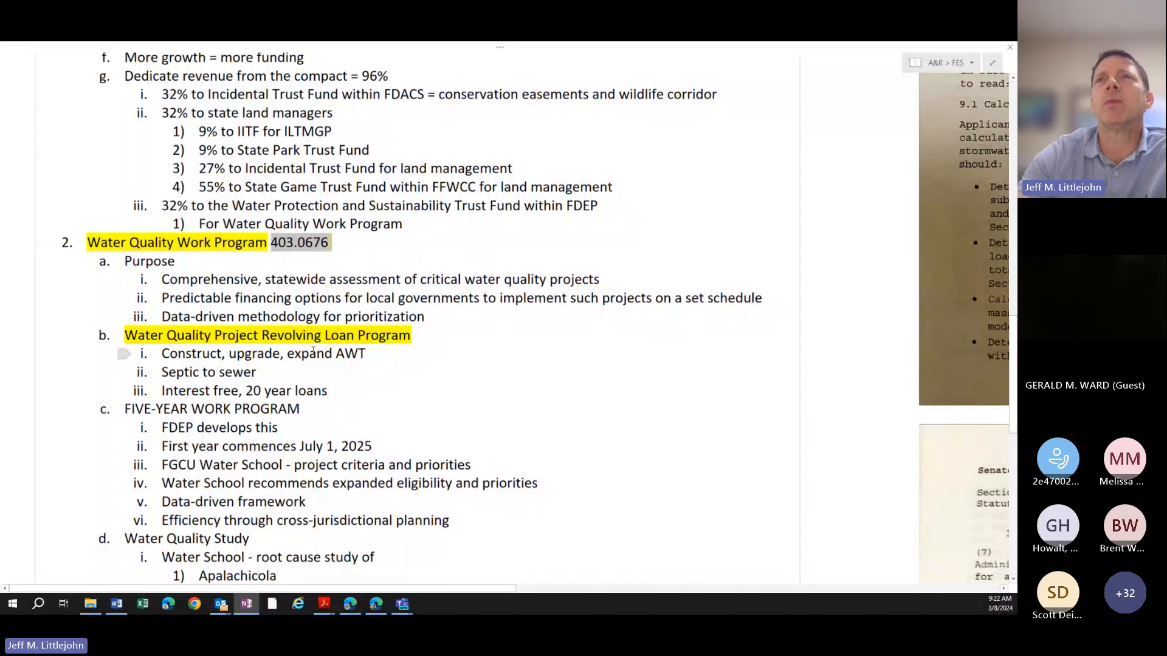
scroll(down, 3)
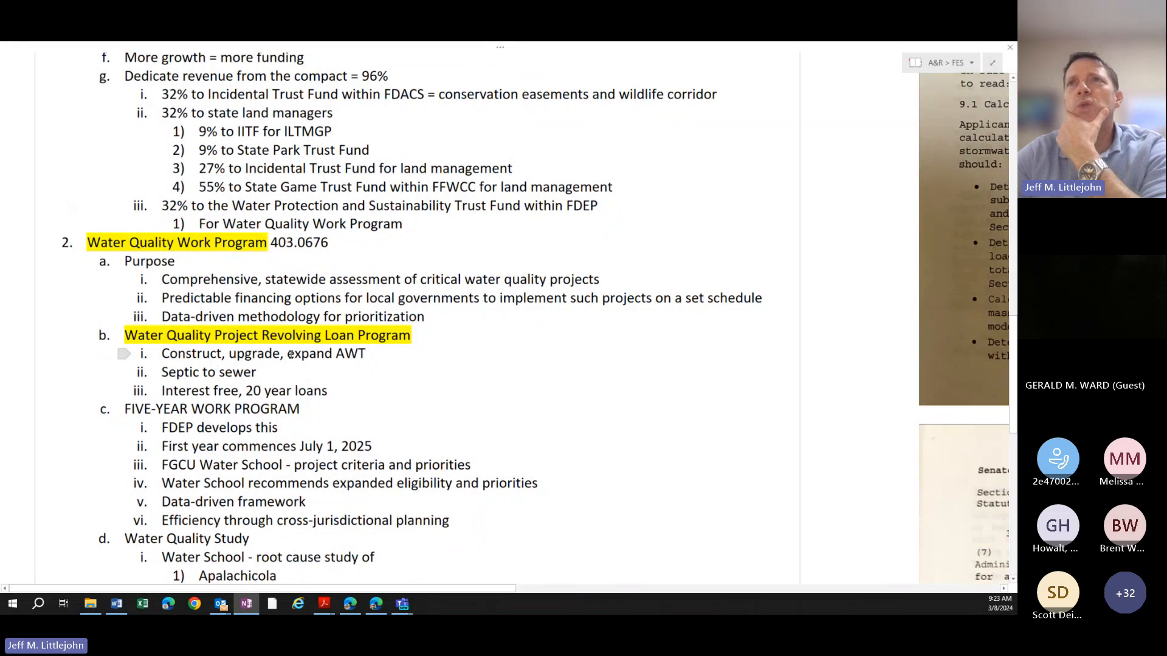
mouse_move(337, 418)
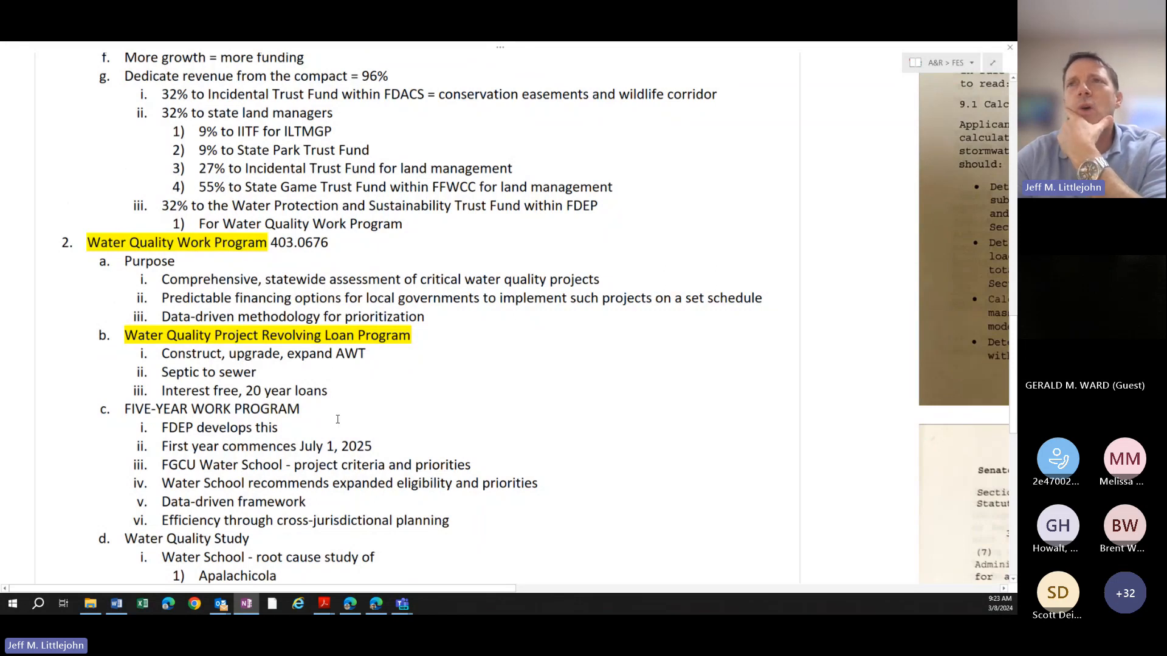
scroll(down, 3)
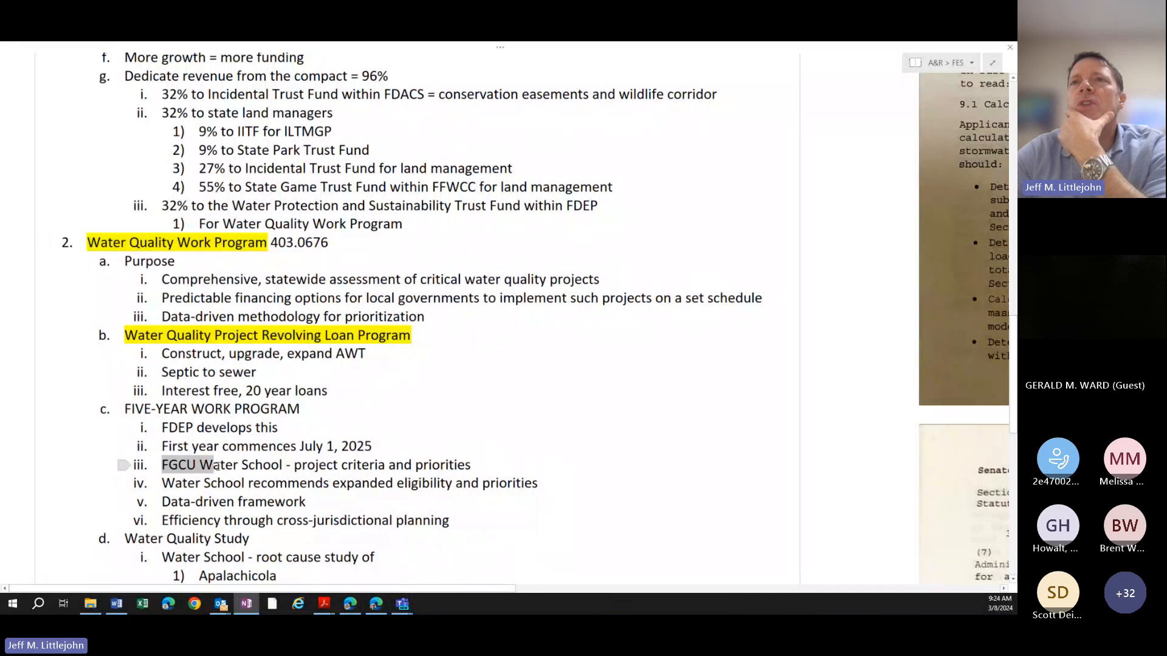
drag(162, 465, 470, 464)
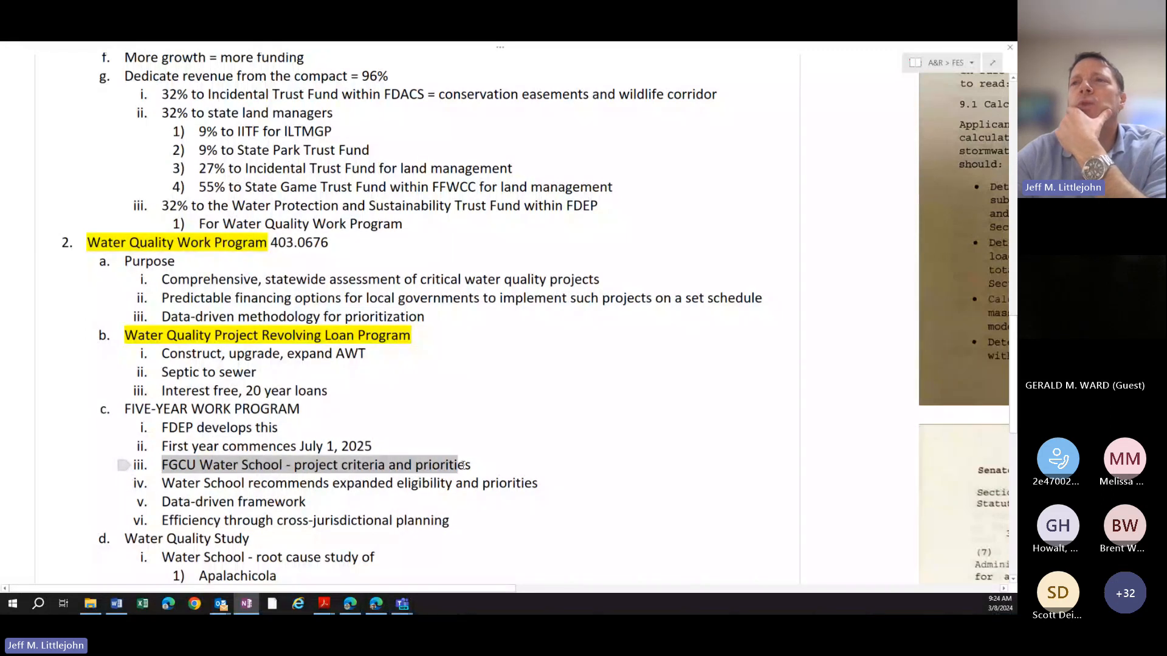
drag(471, 464, 536, 483)
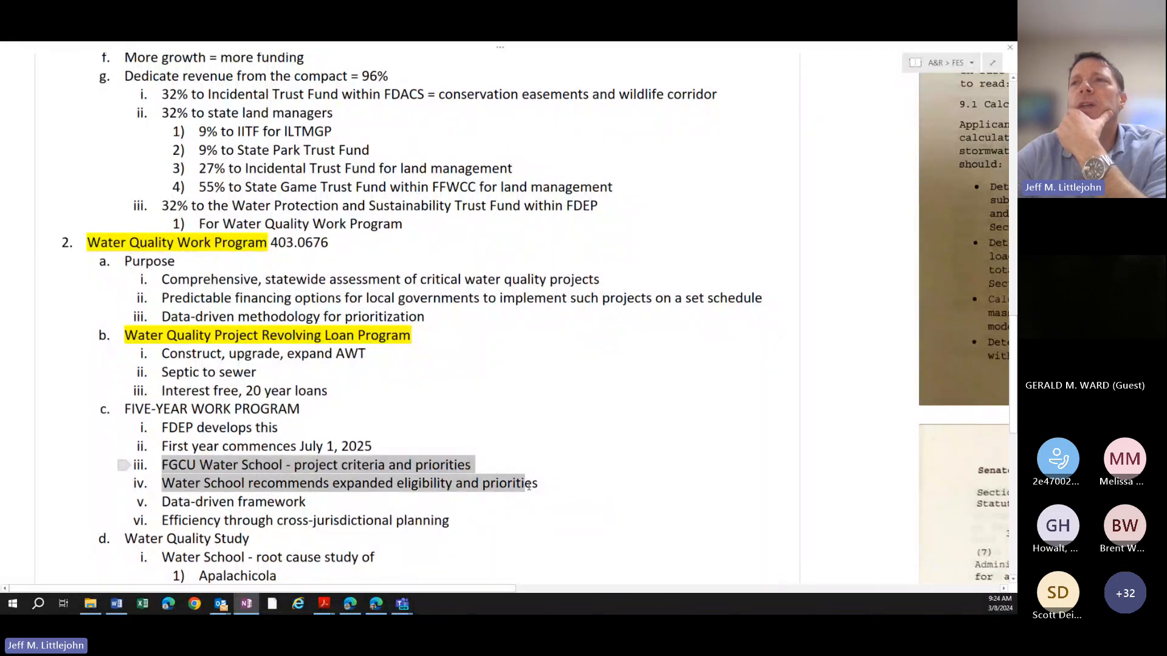
click(537, 483)
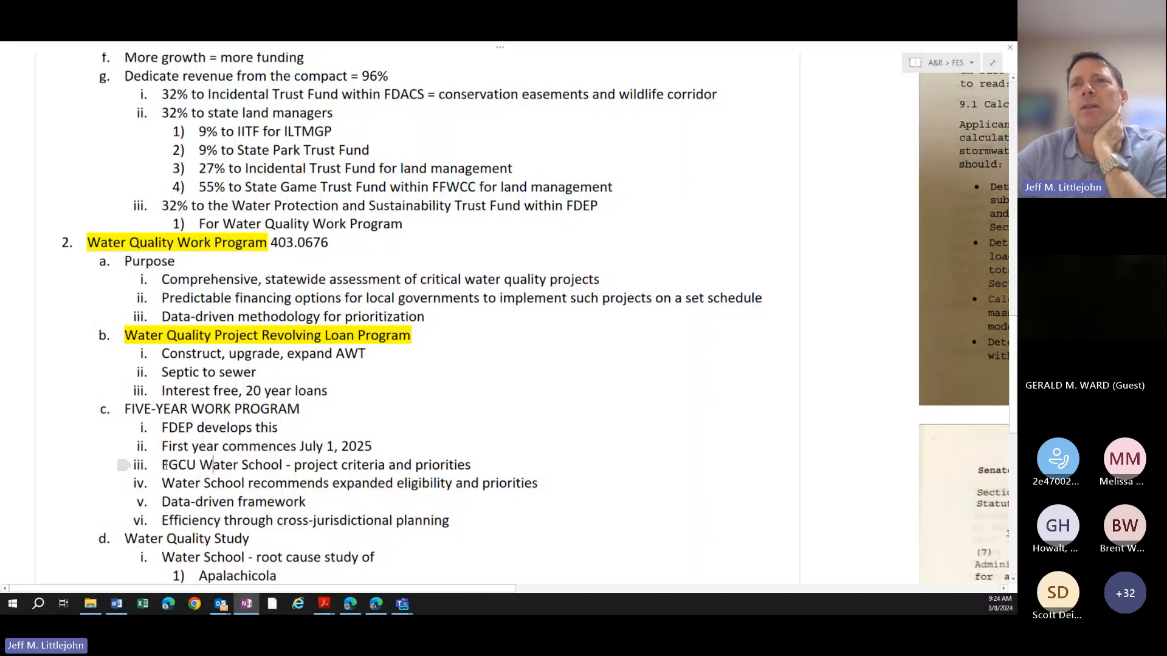
drag(162, 465, 438, 483)
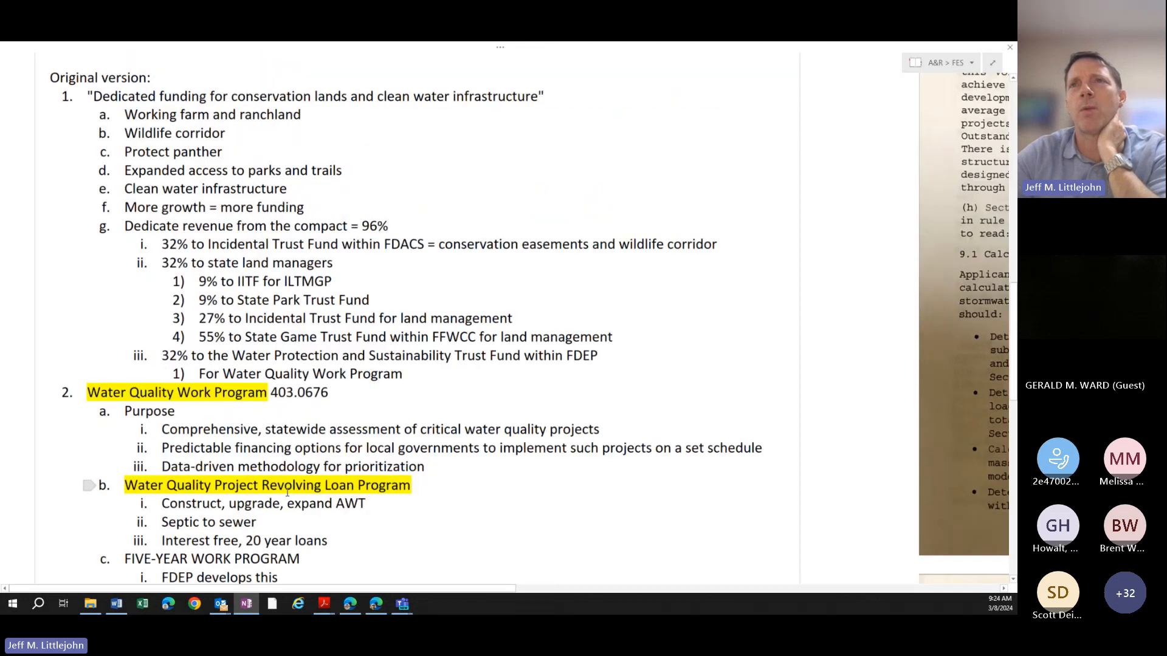
scroll(down, 3)
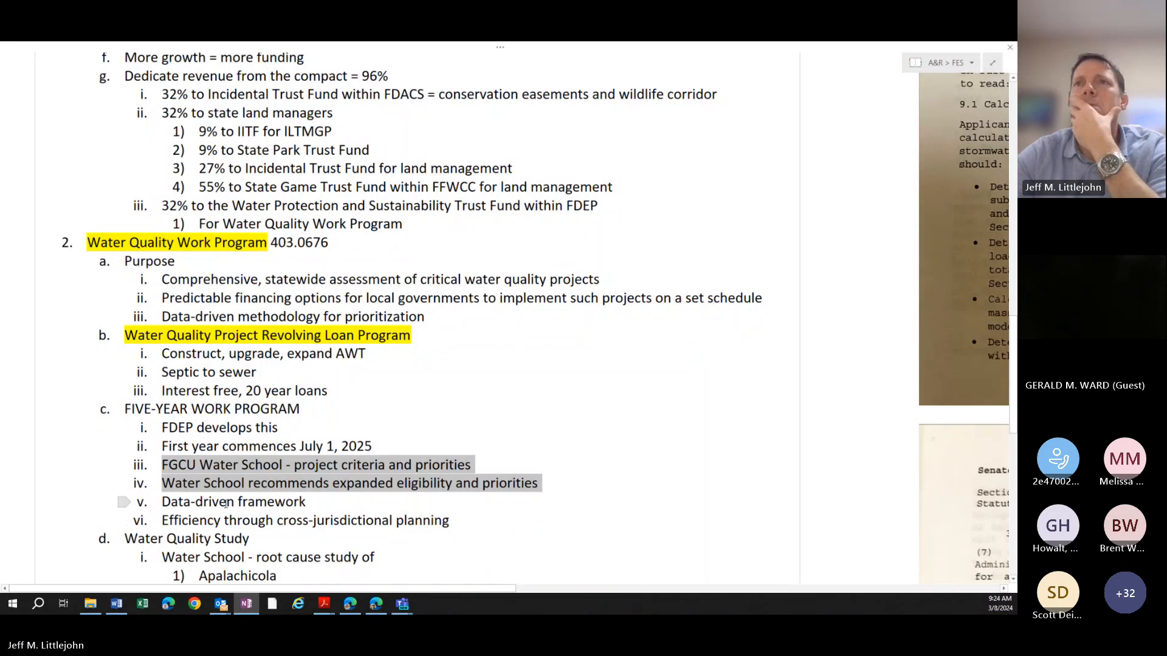
scroll(down, 3)
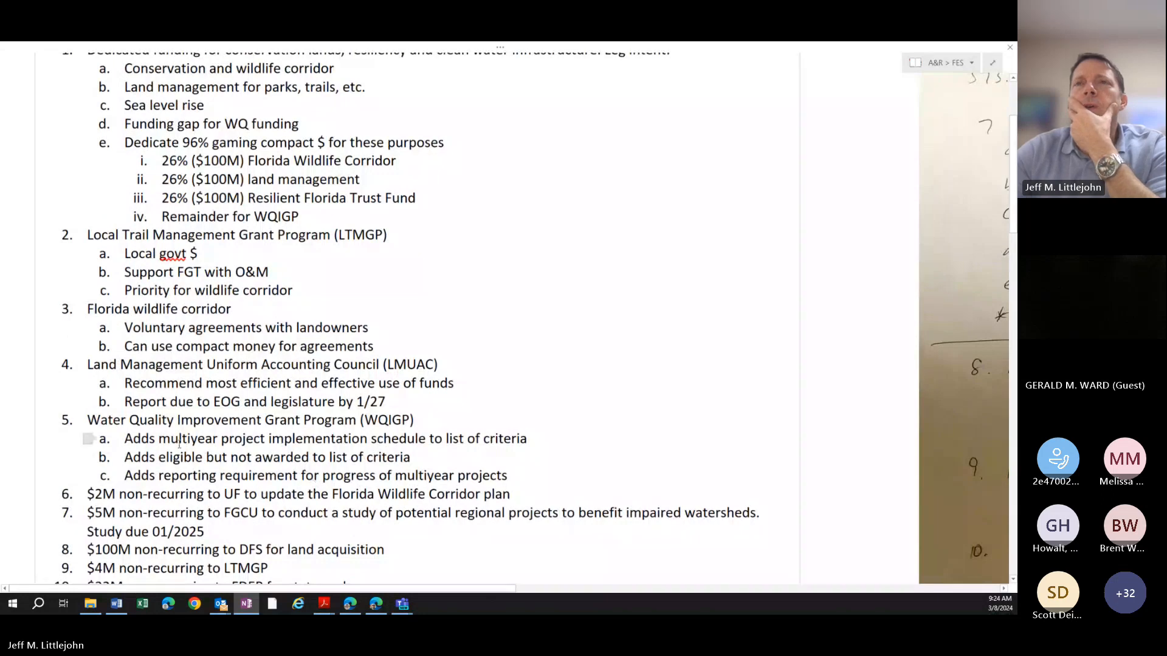
drag(125, 438, 441, 439)
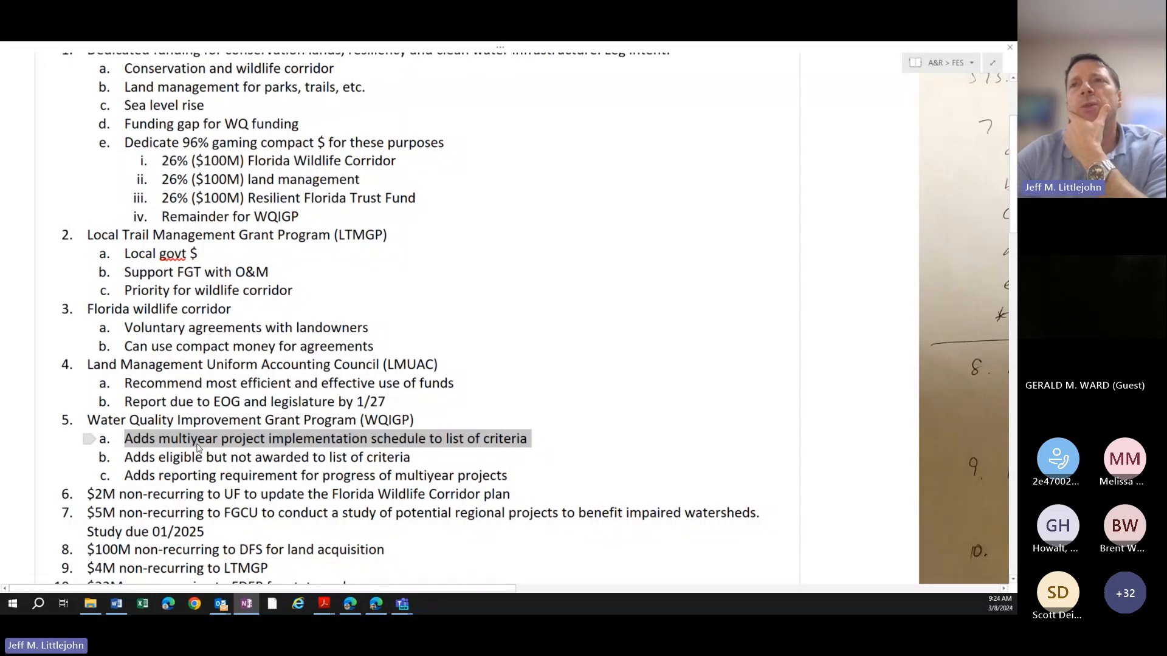
mouse_move(434, 453)
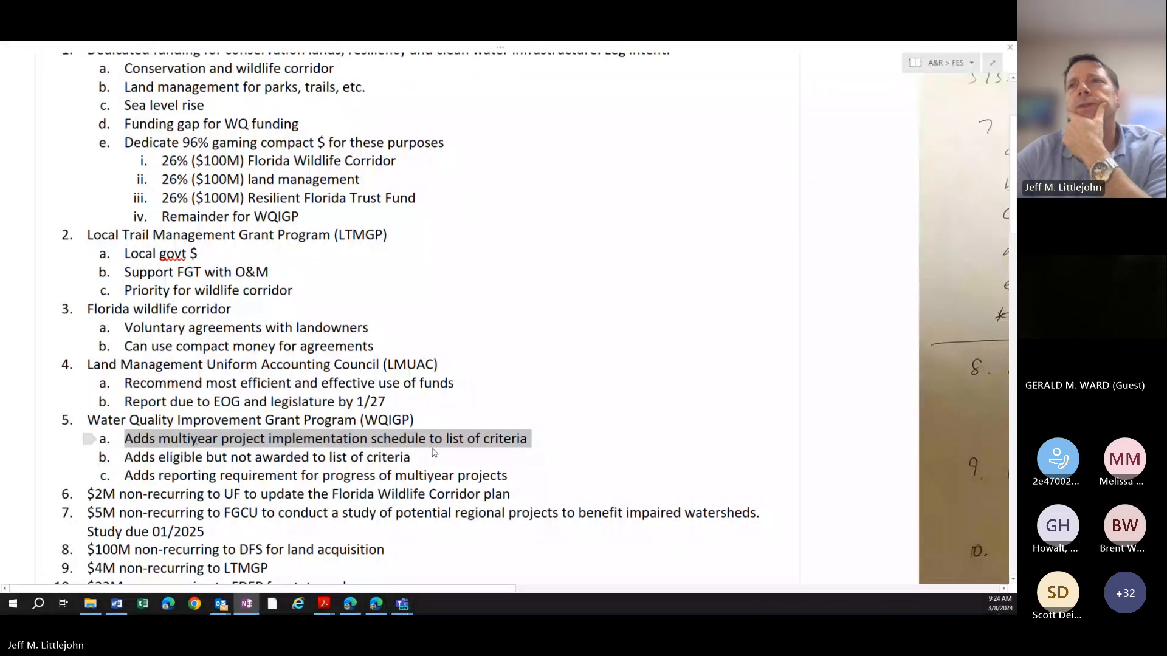